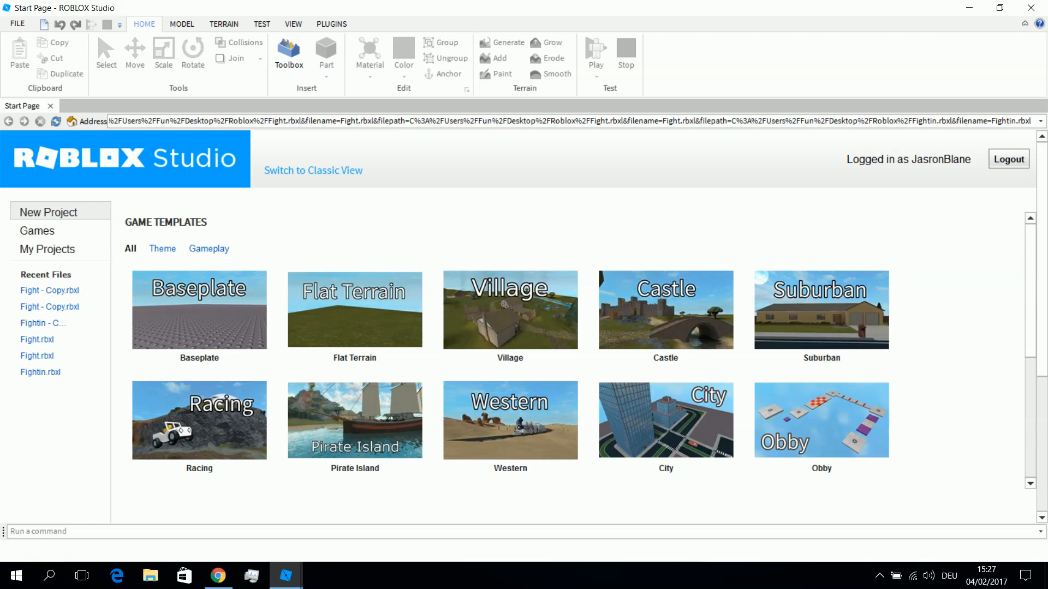
{"action": "mouse_move", "coordinate": [580, 217]}
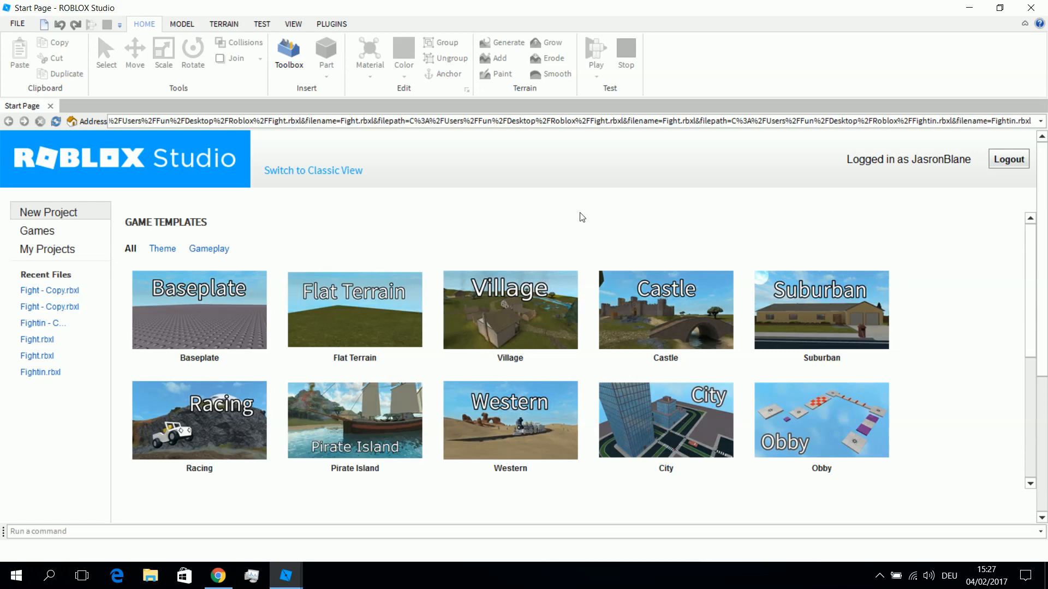
{"action": "mouse_move", "coordinate": [551, 183]}
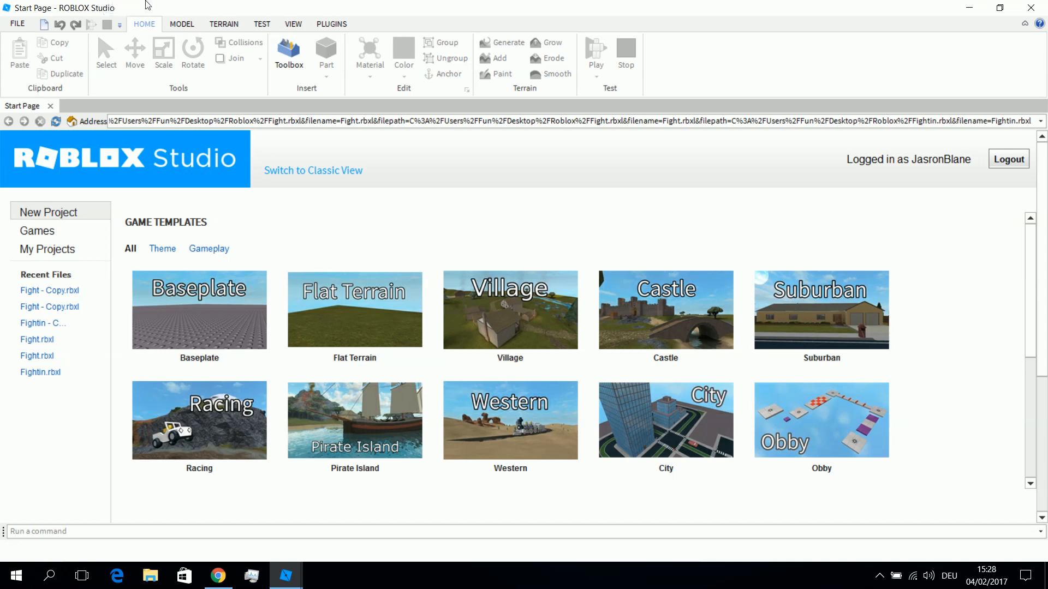
{"action": "mouse_move", "coordinate": [449, 206]}
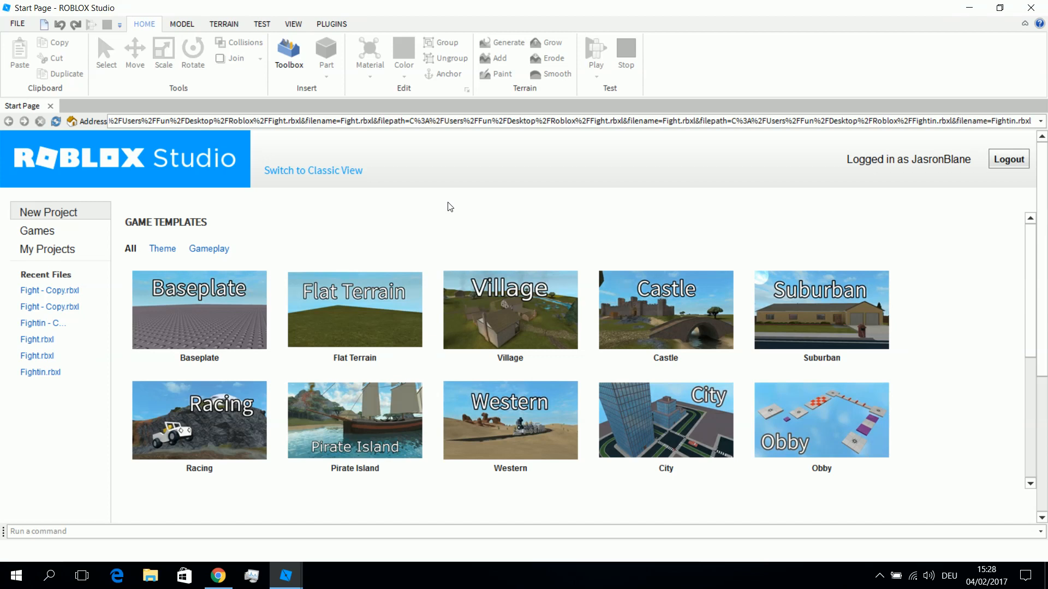
{"action": "mouse_move", "coordinate": [454, 200]}
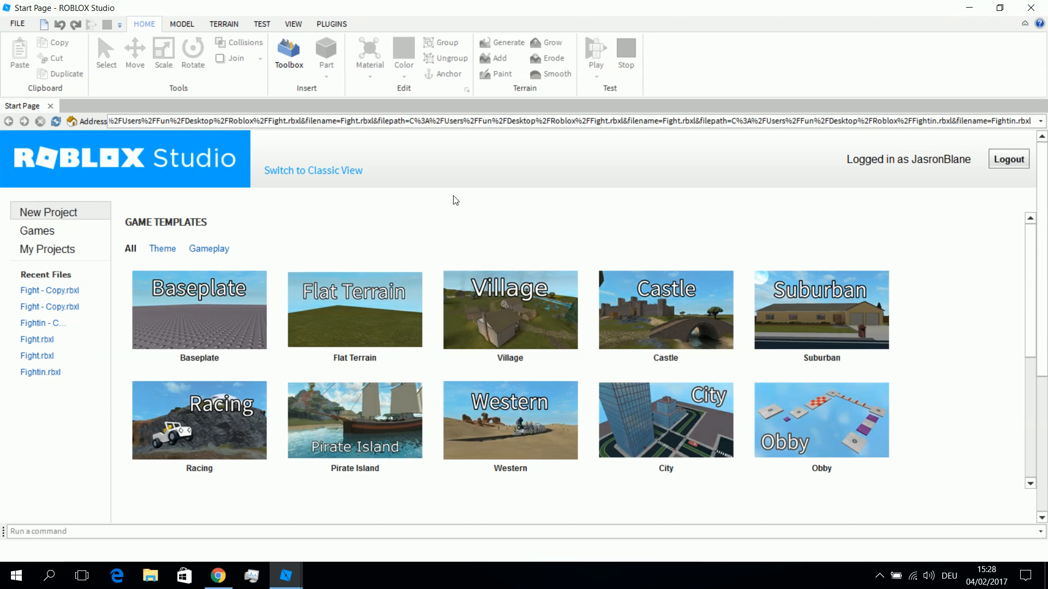
{"action": "mouse_move", "coordinate": [435, 194]}
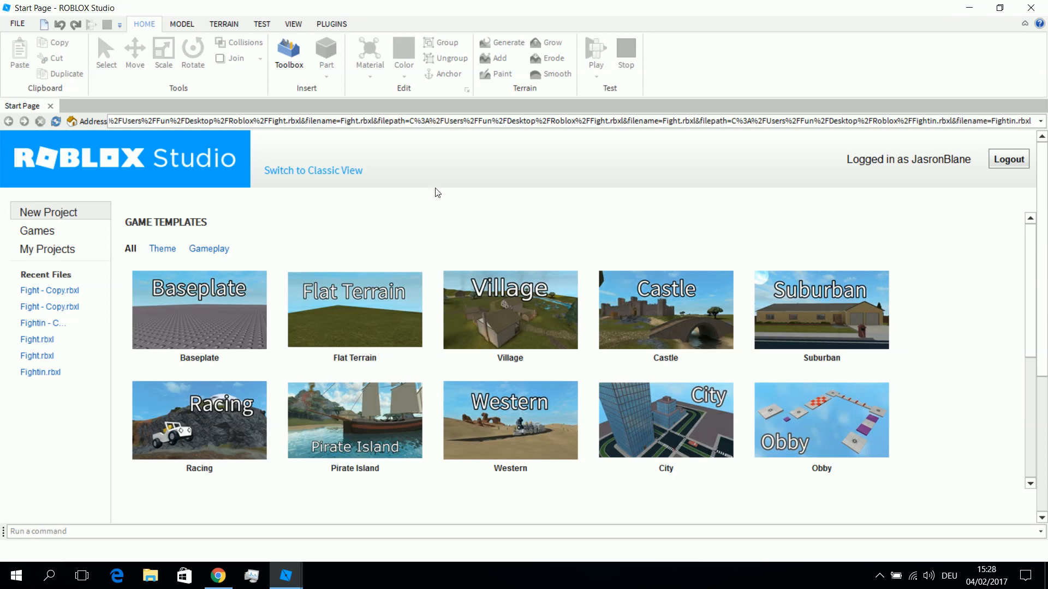
{"action": "mouse_move", "coordinate": [421, 189]}
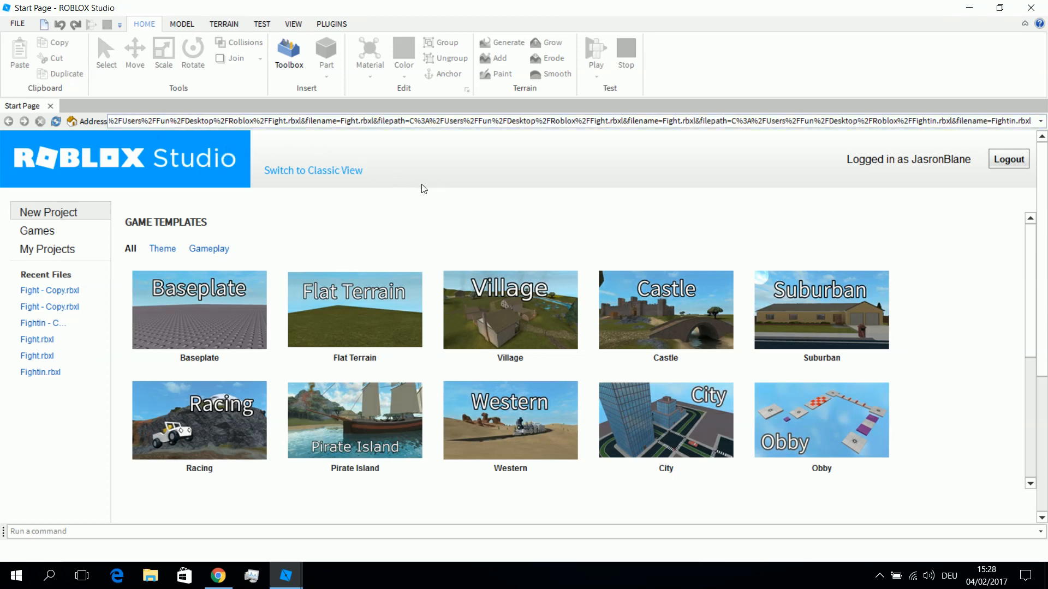
{"action": "mouse_move", "coordinate": [133, 161]}
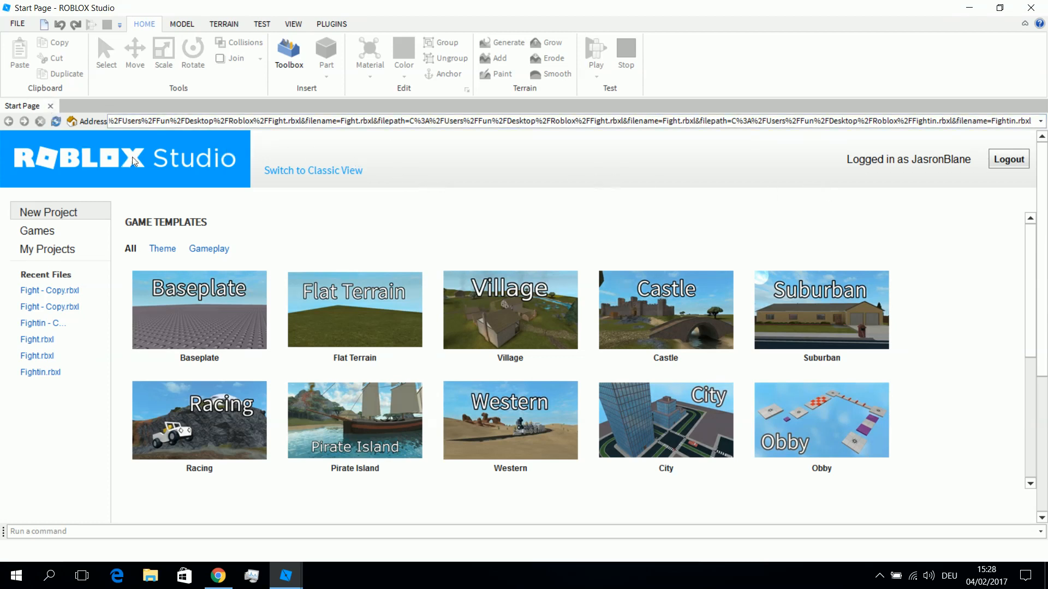
{"action": "mouse_move", "coordinate": [899, 171]}
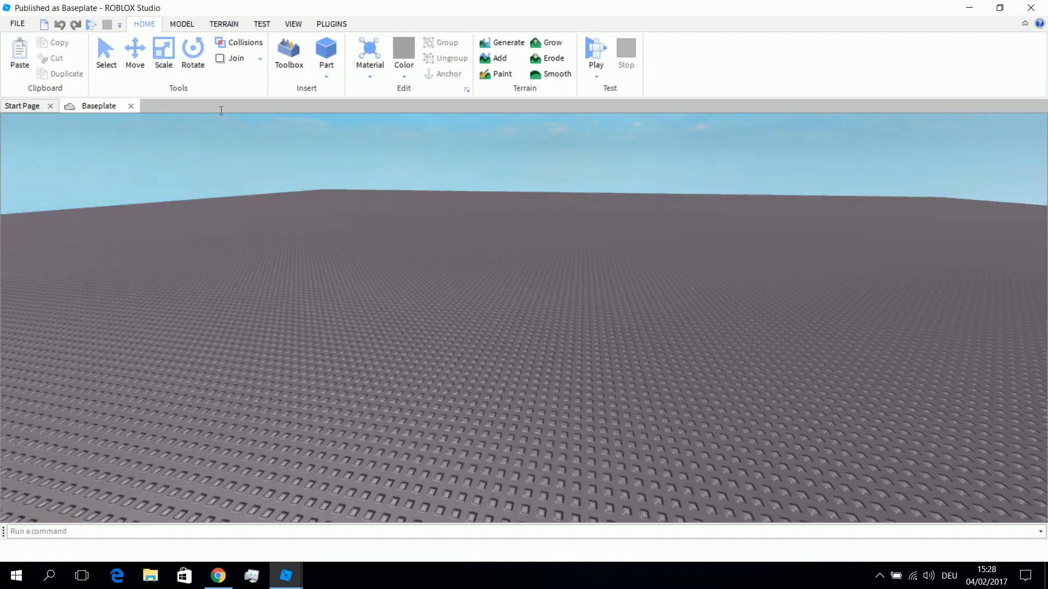
{"action": "mouse_move", "coordinate": [825, 148]}
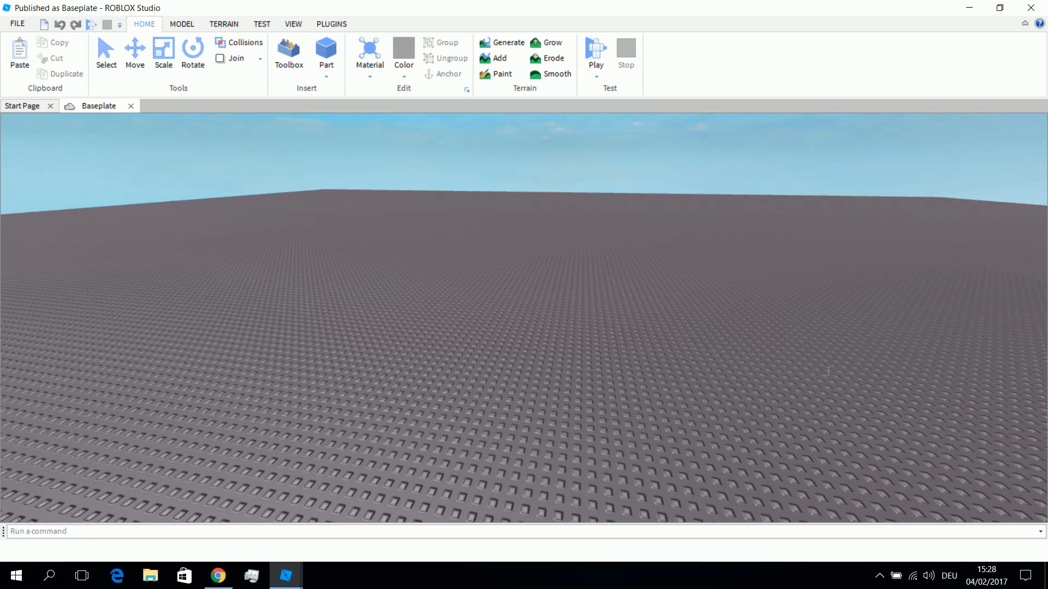
Show the window display options above the new empty Baseplate scene
{"action": "left_click", "coordinate": [293, 23]}
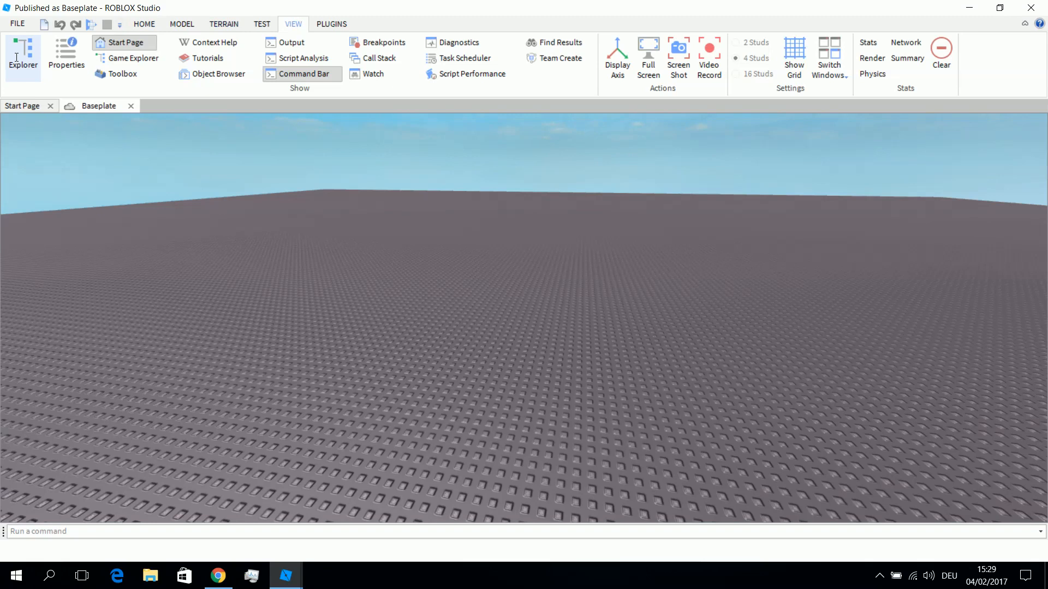
Show the Explorer hierarchy of the Baseplate place
{"action": "left_click", "coordinate": [23, 55]}
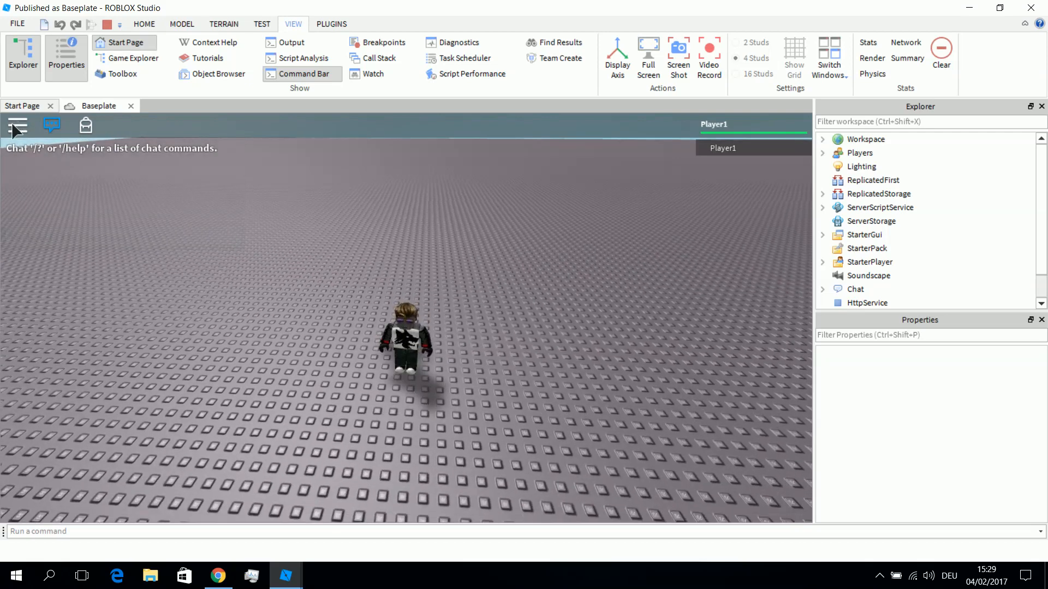
In the play test's in-game menu, toggle the Shift Lock Switch and return to the Settings page
{"action": "left_click", "coordinate": [16, 125]}
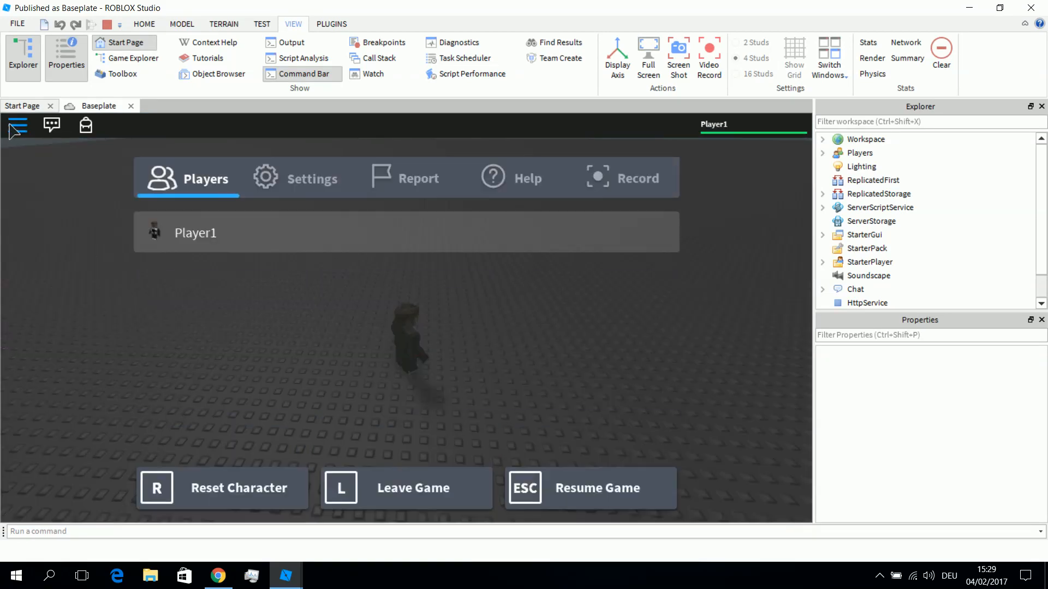
{"action": "left_click", "coordinate": [296, 177]}
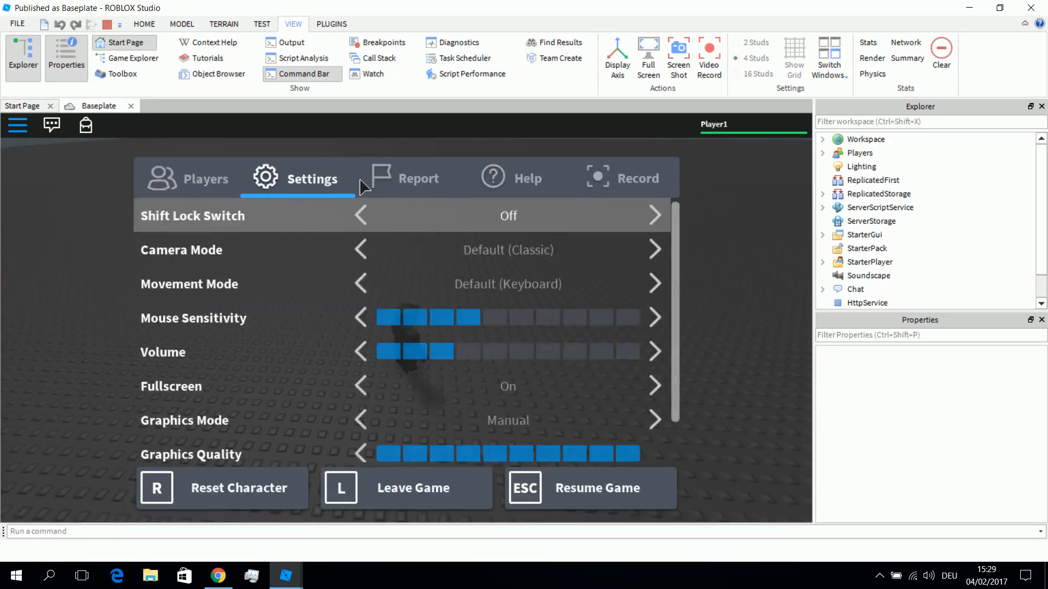
{"action": "left_click", "coordinate": [654, 215]}
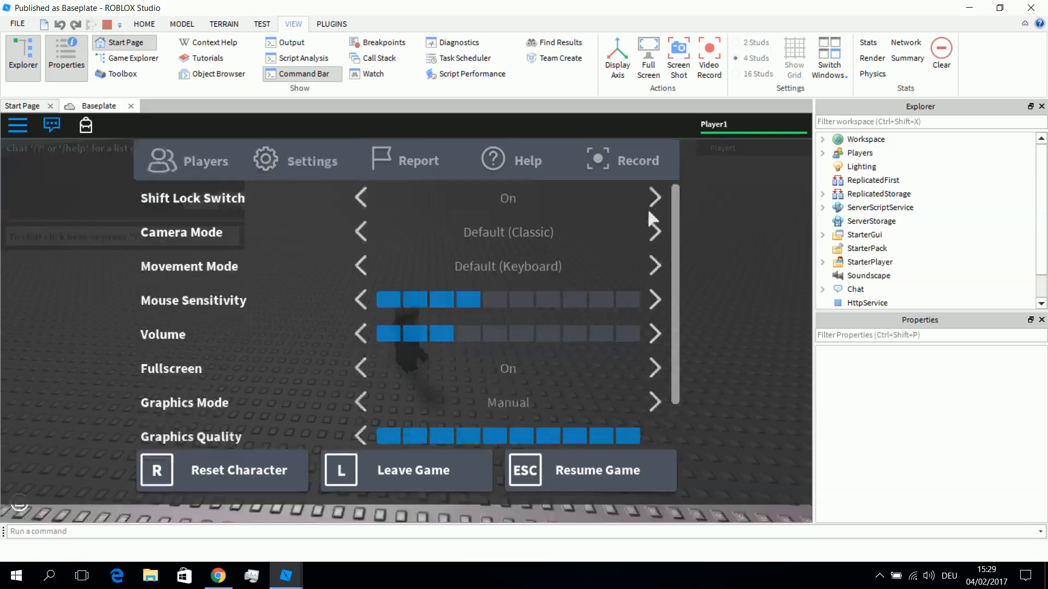
{"action": "left_click", "coordinate": [591, 469]}
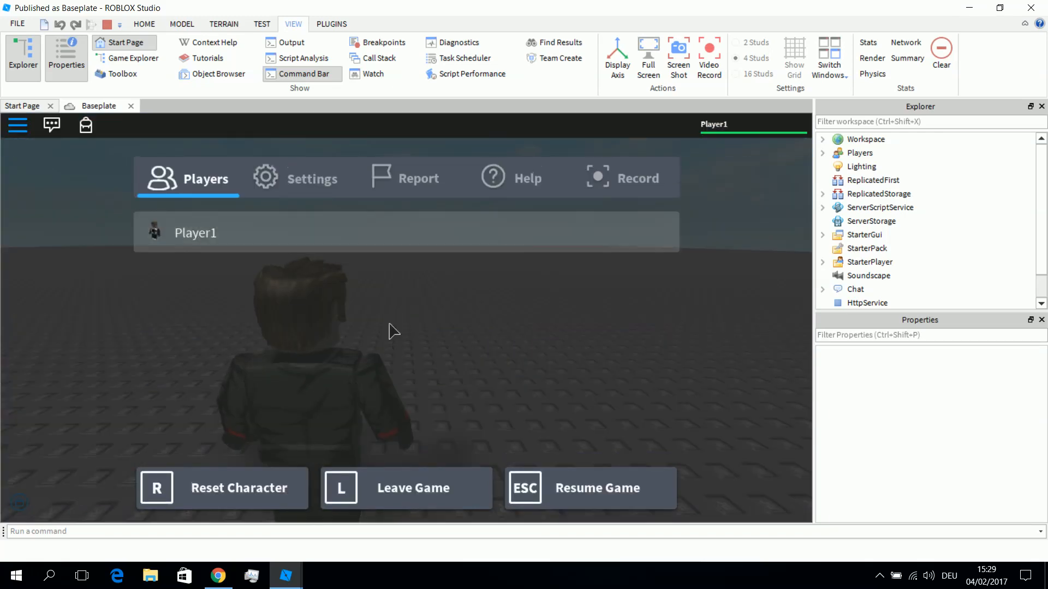
{"action": "mouse_move", "coordinate": [327, 185]}
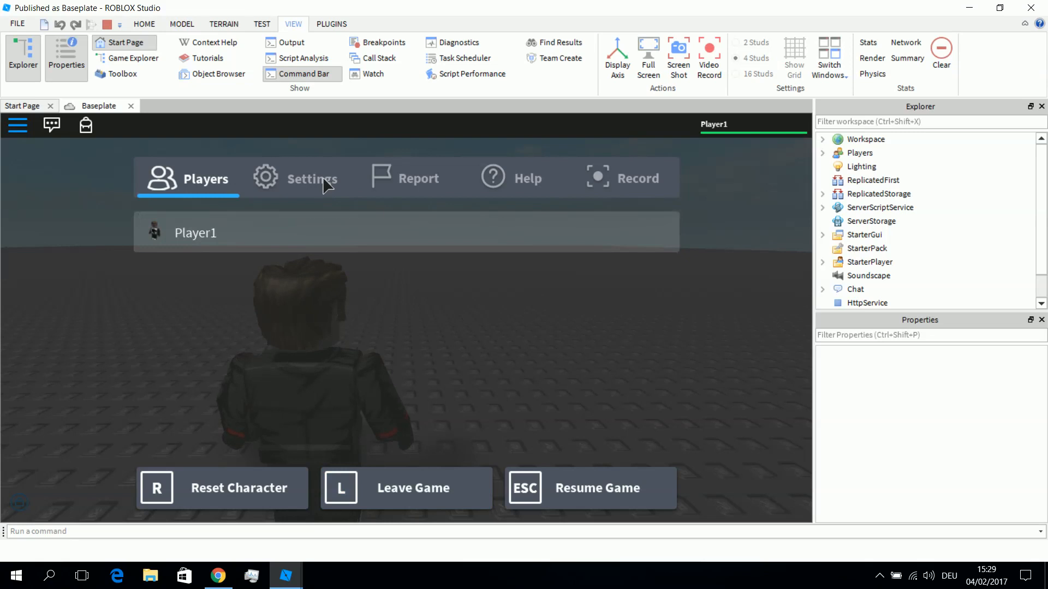
{"action": "left_click", "coordinate": [297, 177]}
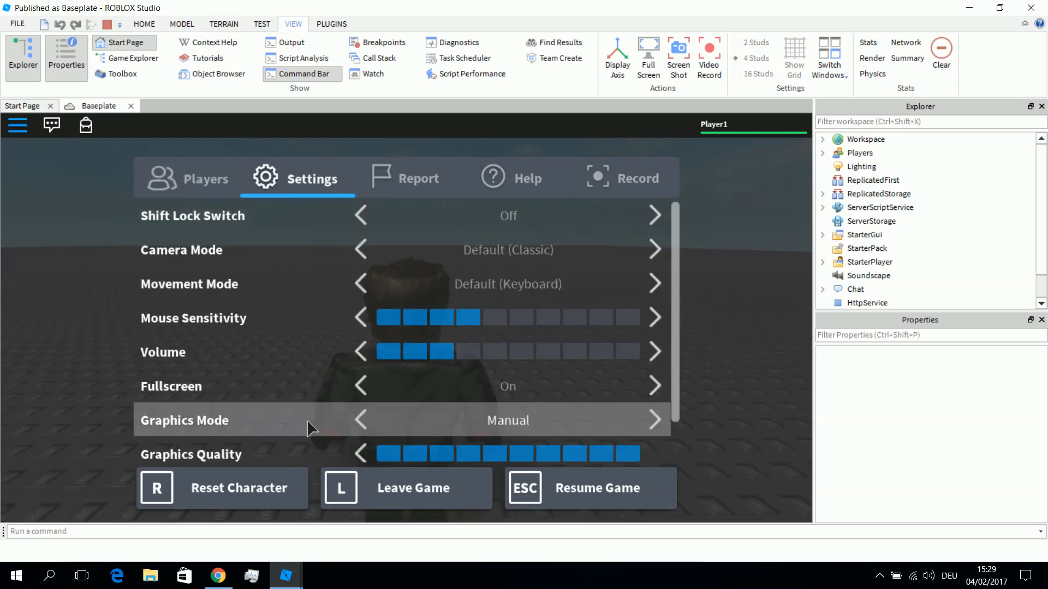
{"action": "mouse_move", "coordinate": [395, 210]}
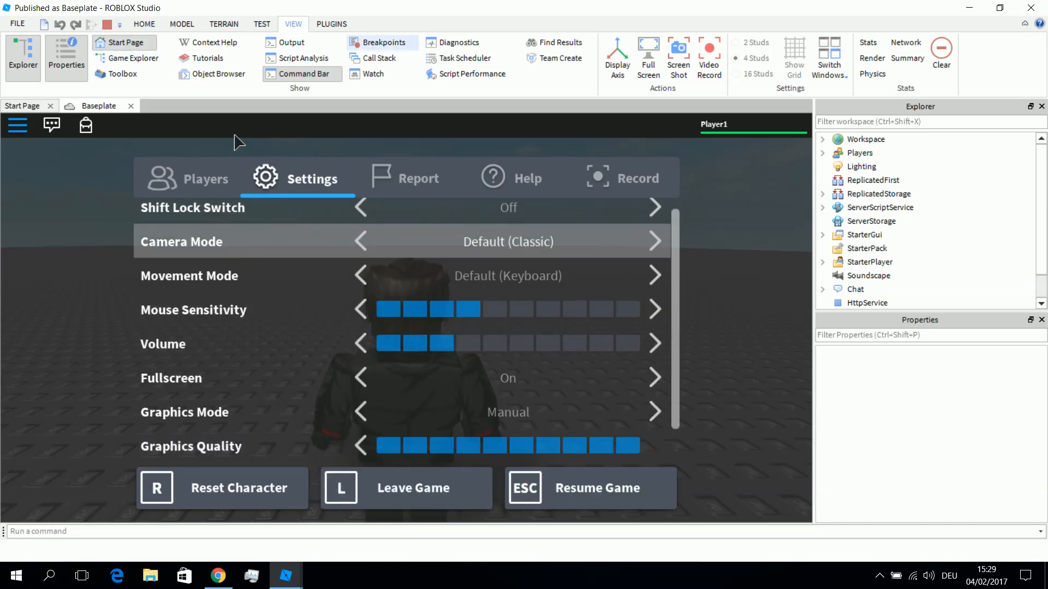
{"action": "mouse_move", "coordinate": [800, 226]}
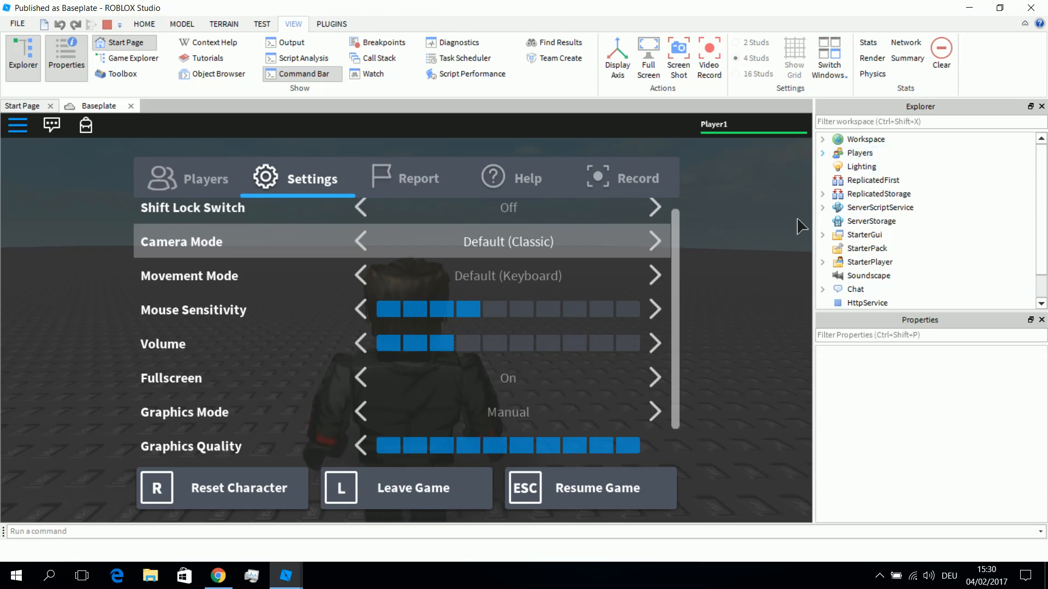
Copy CameraScript from Players > Player1 > PlayerScripts of the running test player
{"action": "left_click", "coordinate": [823, 153]}
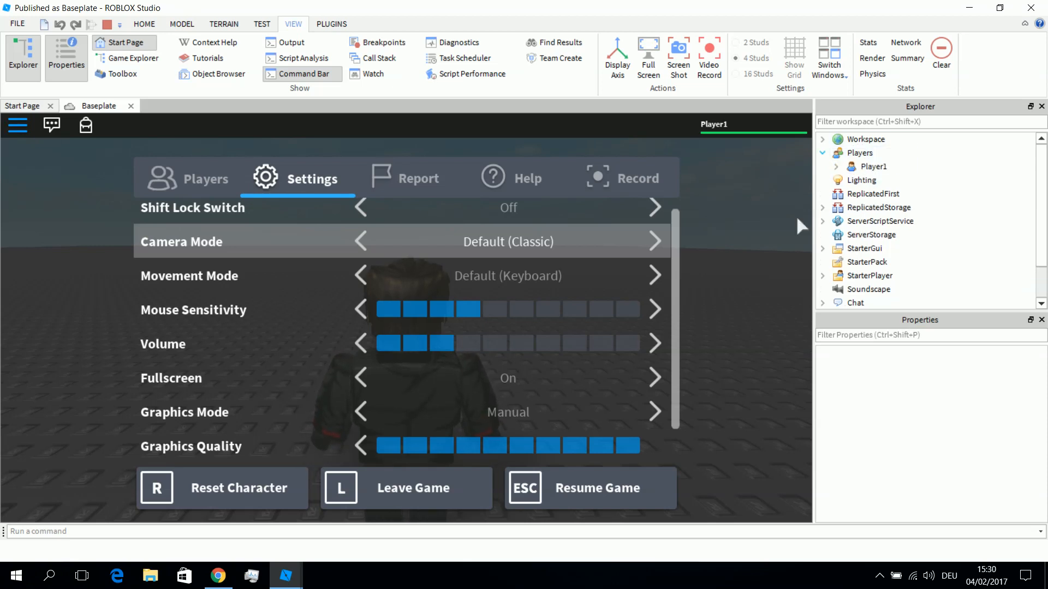
{"action": "left_click", "coordinate": [835, 166]}
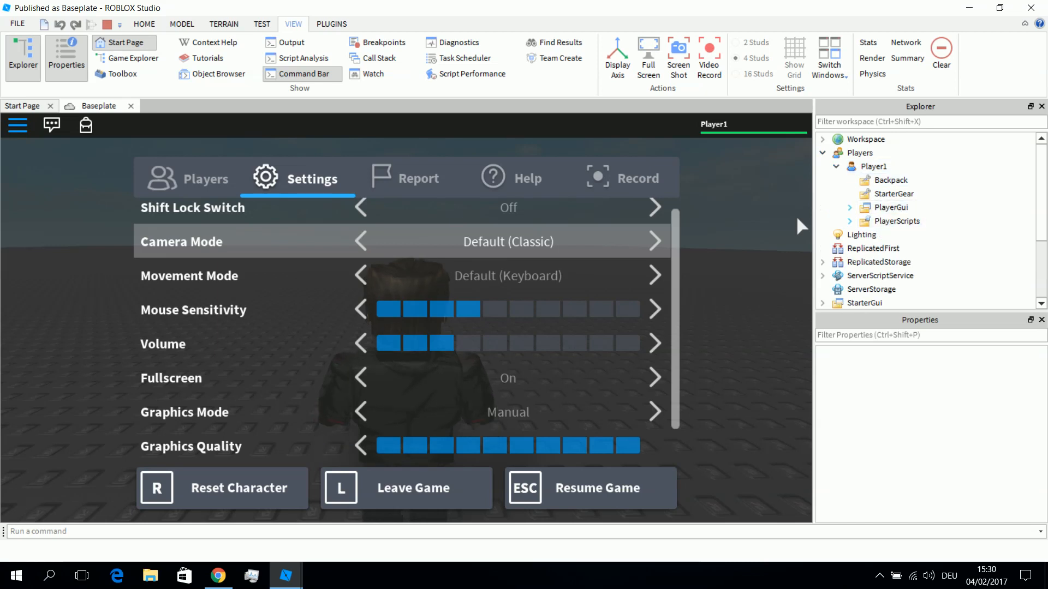
{"action": "left_click", "coordinate": [895, 221]}
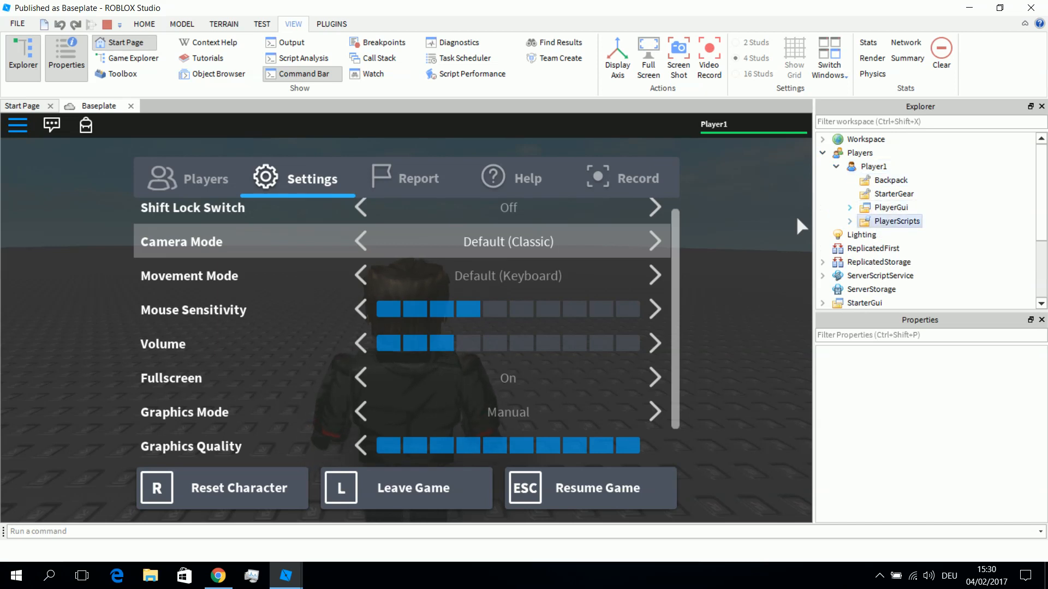
{"action": "left_click", "coordinate": [849, 221]}
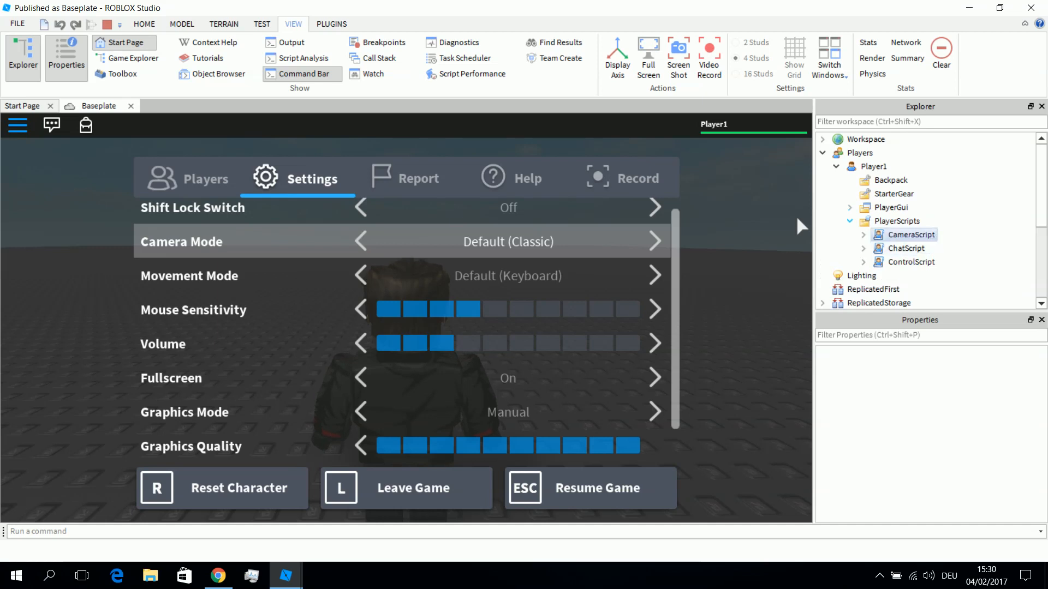
{"action": "left_click", "coordinate": [910, 235]}
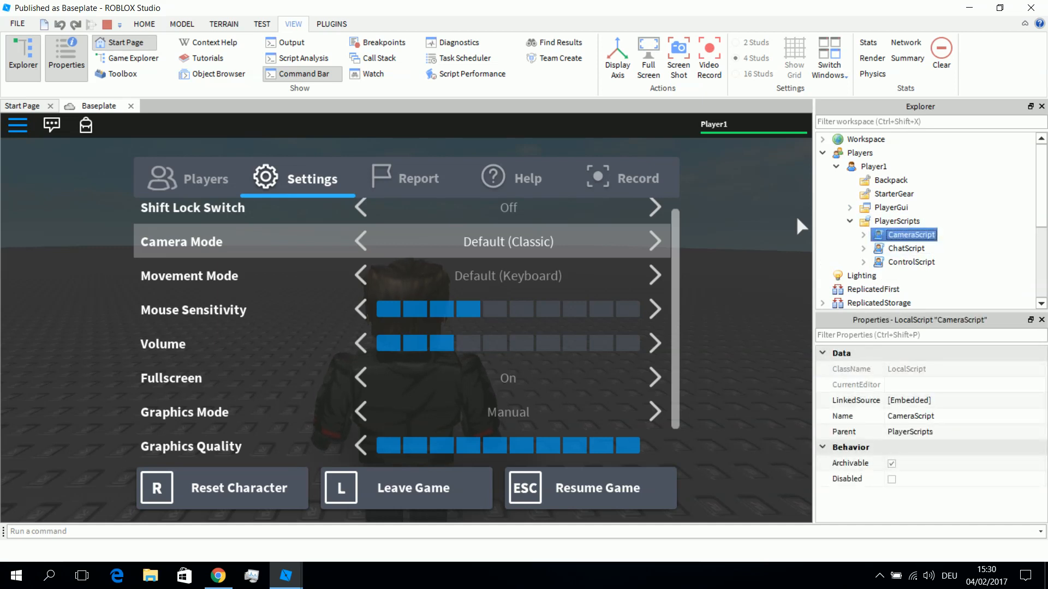
{"action": "right_click", "coordinate": [909, 233]}
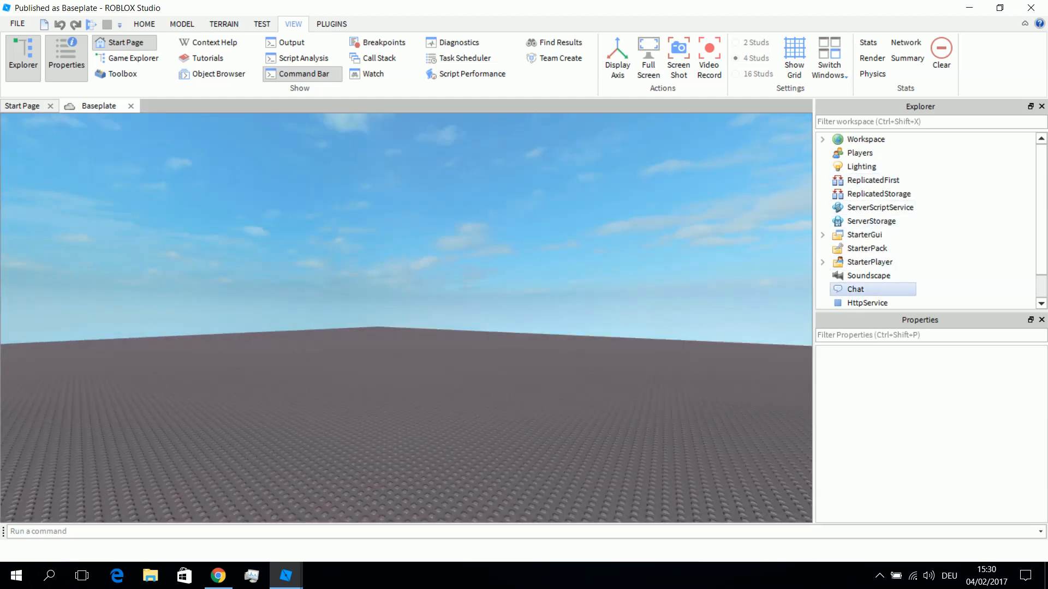
Paste CameraScript into StarterPlayer and open its RootCamera module script for editing
{"action": "left_click", "coordinate": [871, 261]}
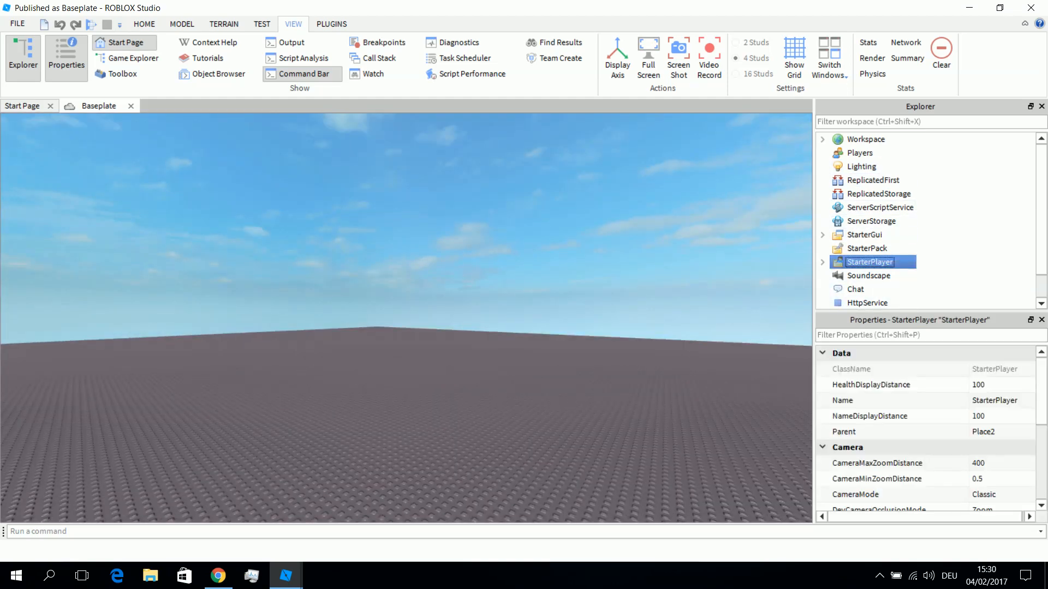
{"action": "right_click", "coordinate": [871, 261]}
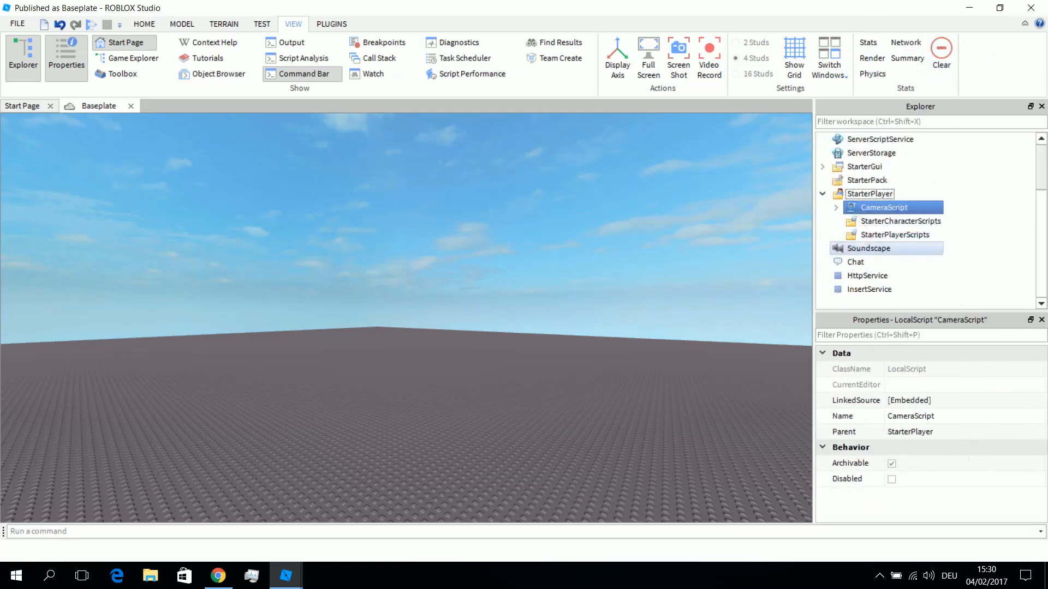
{"action": "left_click", "coordinate": [896, 234]}
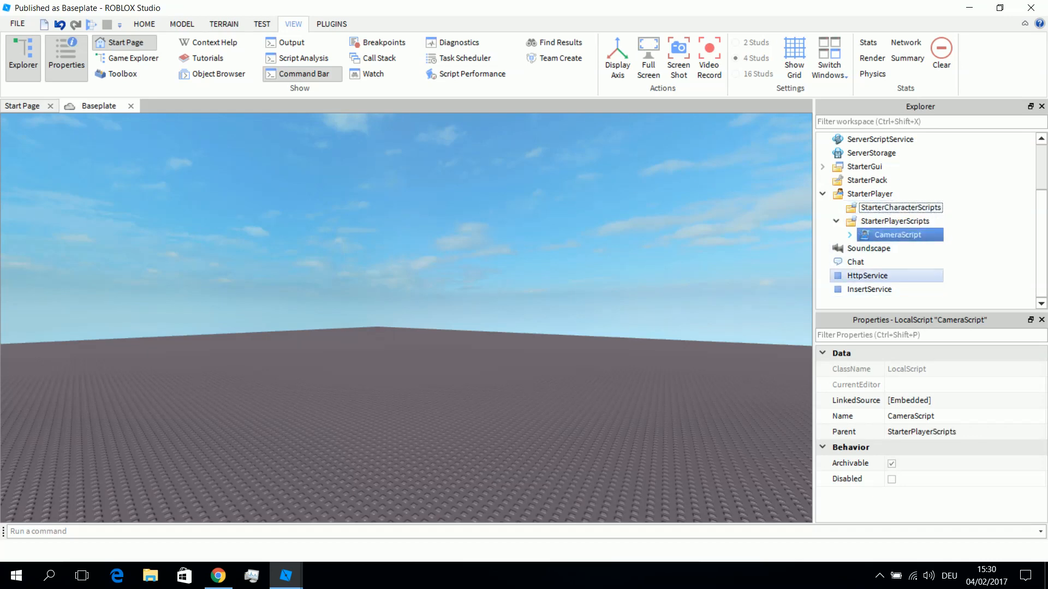
{"action": "left_click", "coordinate": [849, 234]}
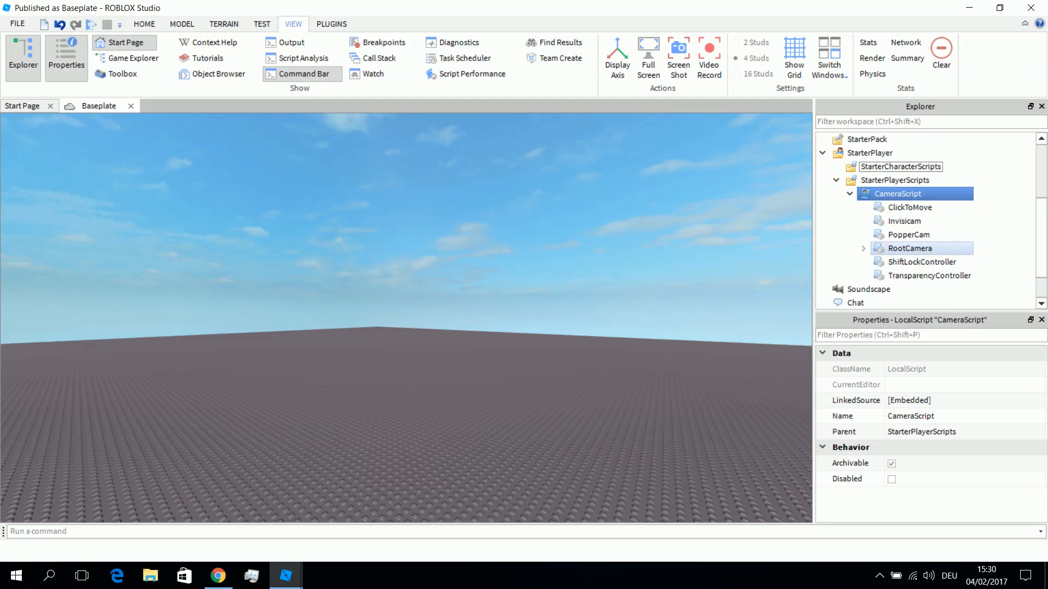
{"action": "double_click", "coordinate": [909, 248]}
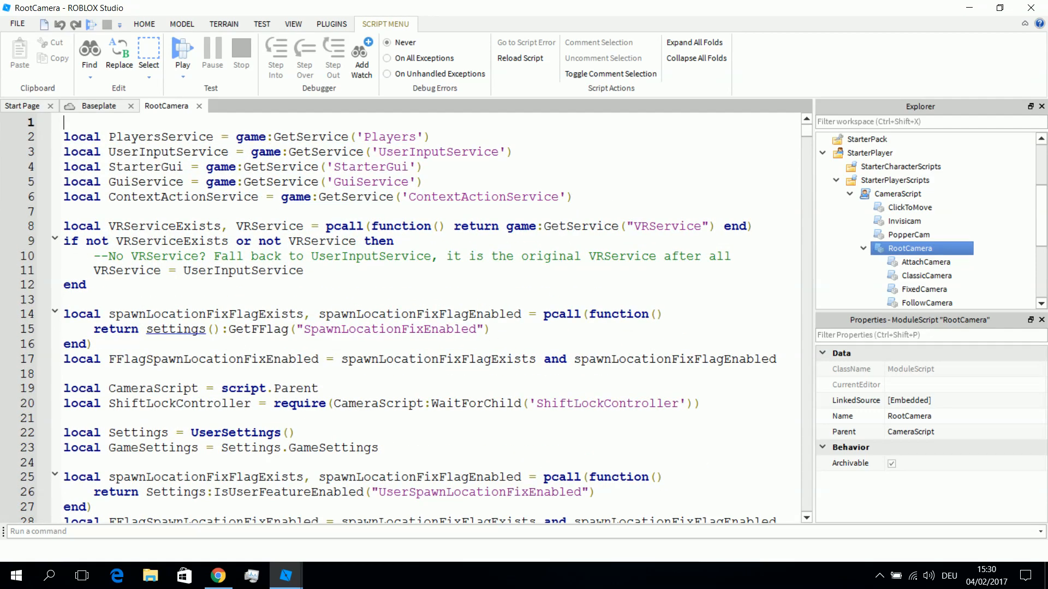
{"action": "scroll", "scroll_direction": "down", "scroll_amount": 3}
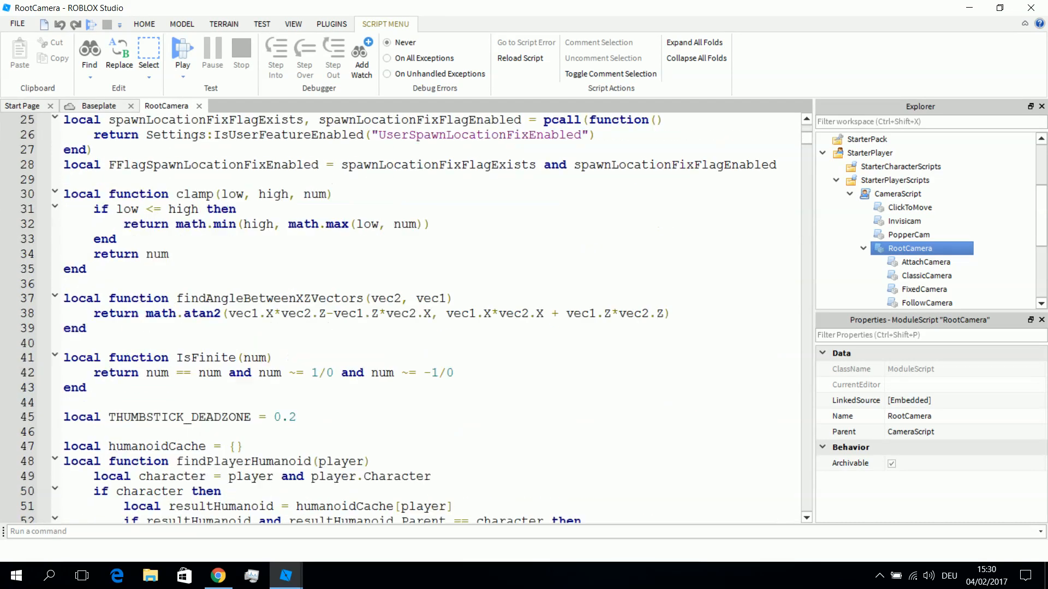
{"action": "scroll", "scroll_direction": "up", "scroll_amount": 3}
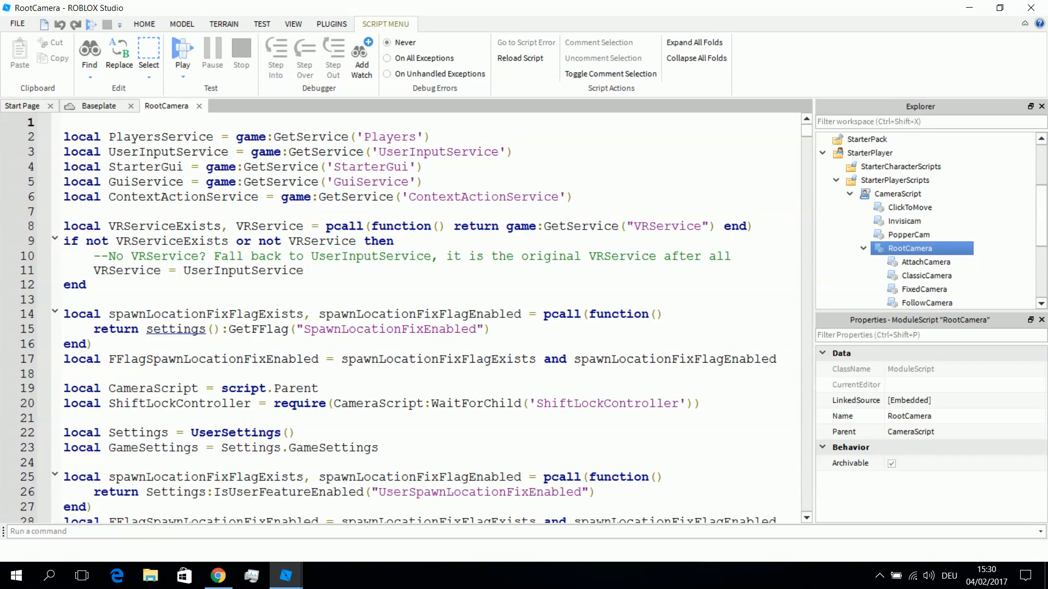
{"action": "scroll", "scroll_direction": "down", "scroll_amount": 3}
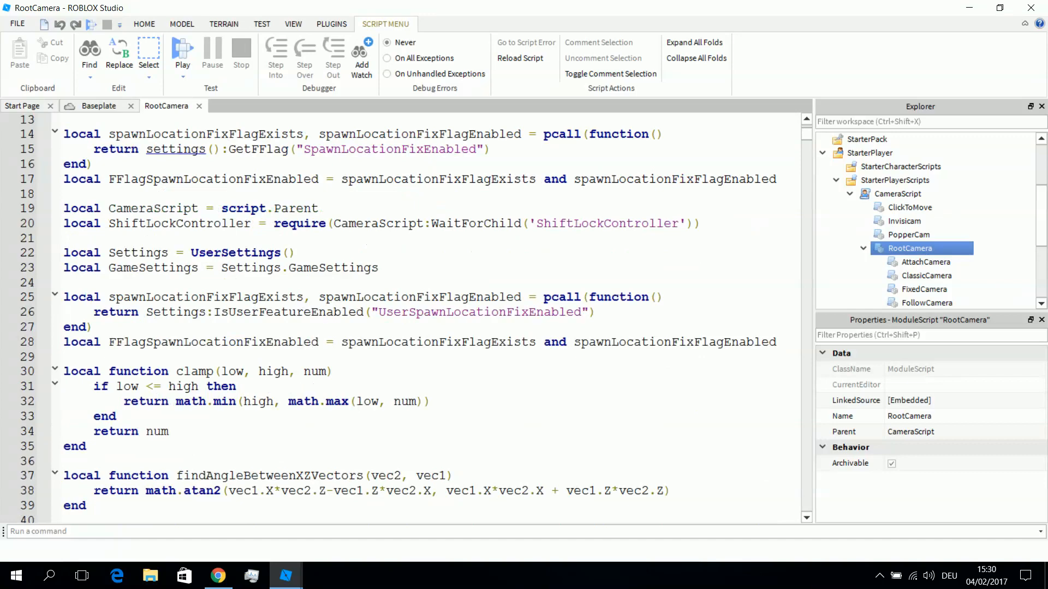
{"action": "scroll", "scroll_direction": "down", "scroll_amount": 3}
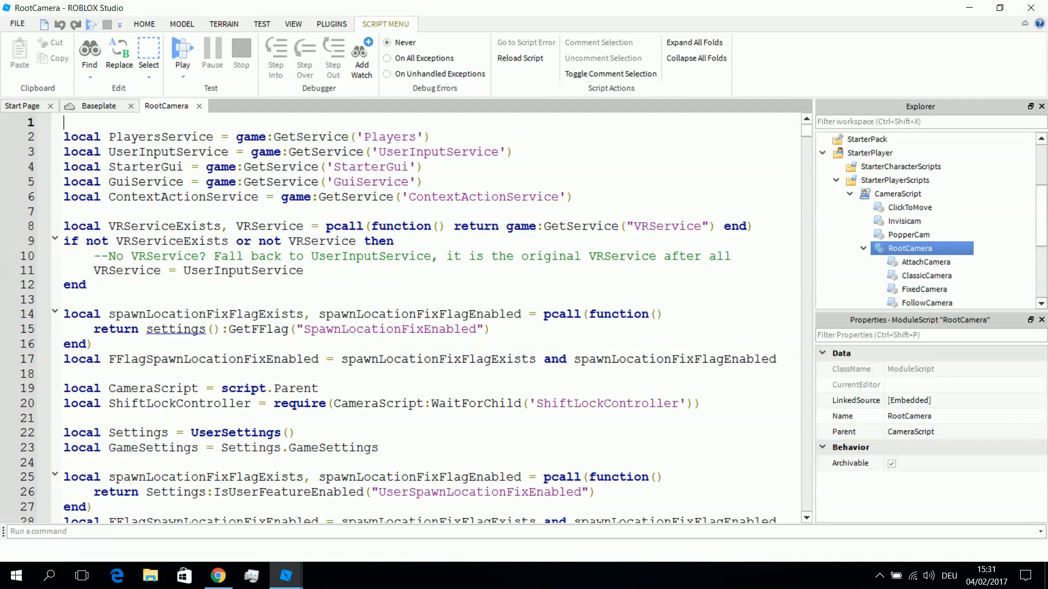
{"action": "scroll", "scroll_direction": "down", "scroll_amount": 3}
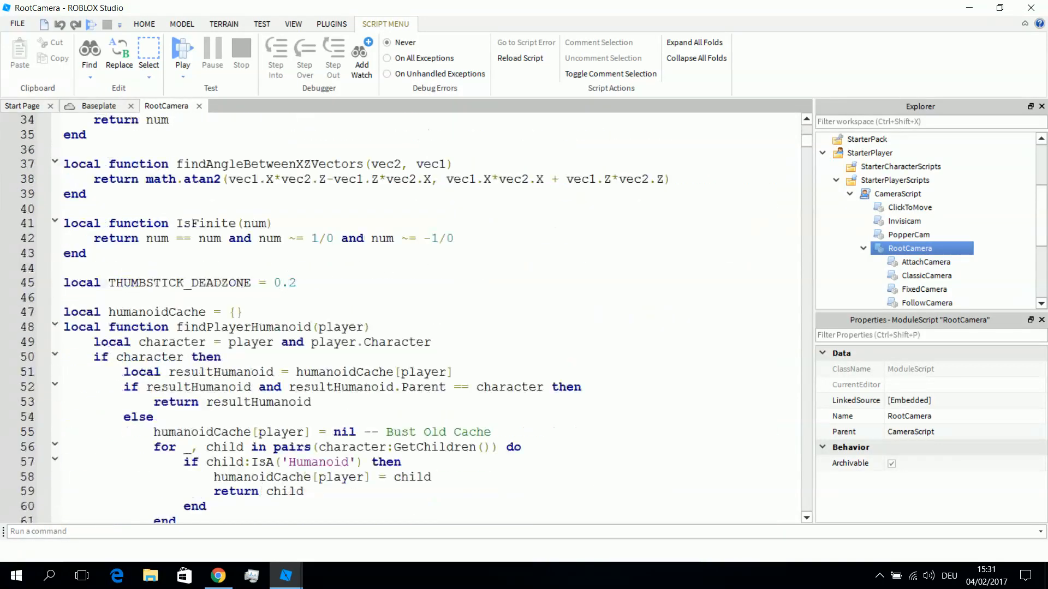
{"action": "scroll", "scroll_direction": "down", "scroll_amount": 3}
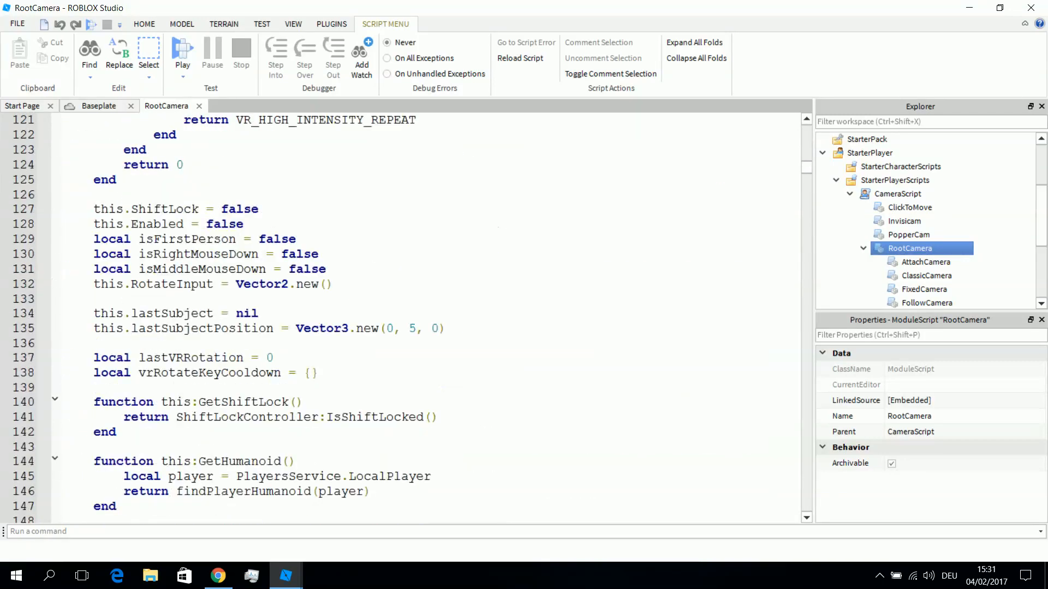
{"action": "scroll", "scroll_direction": "up", "scroll_amount": 3}
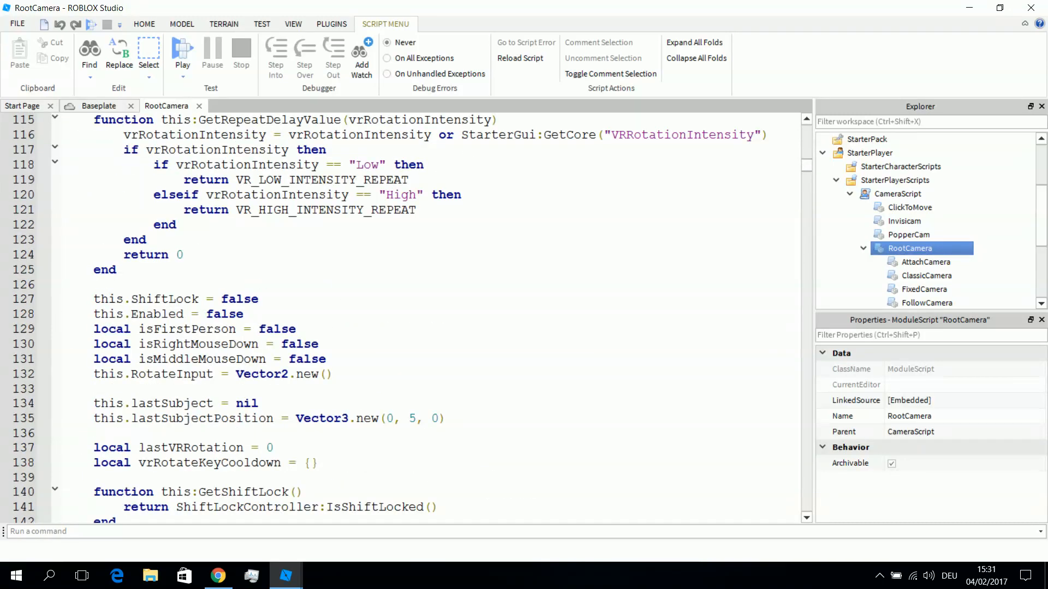
Change this.ShiftLock to true on line 127 and move to GetShiftLock's return line 141
{"action": "left_click", "coordinate": [43, 299]}
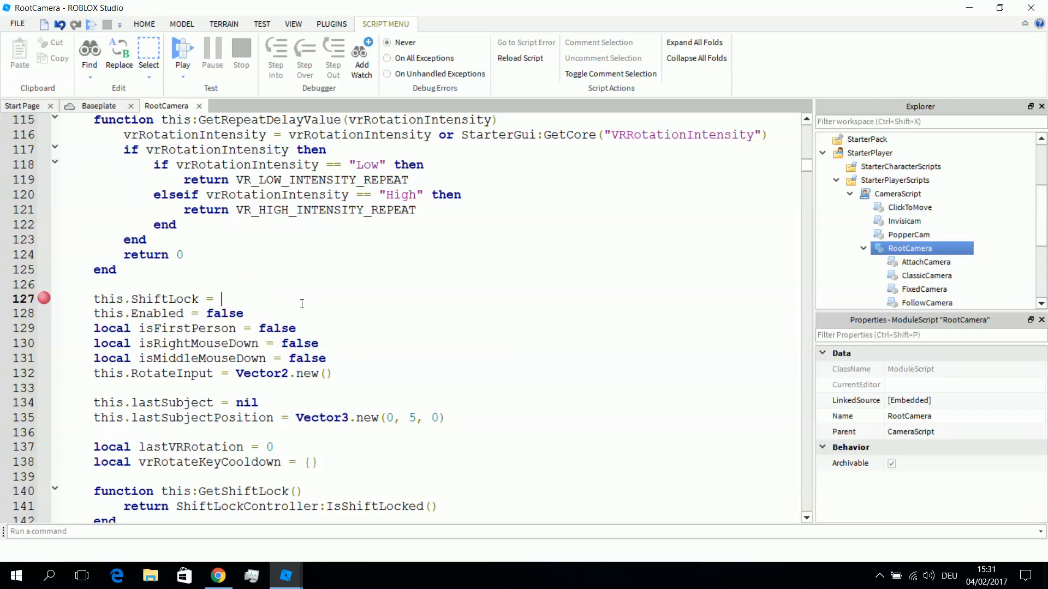
{"action": "type", "text": "true"}
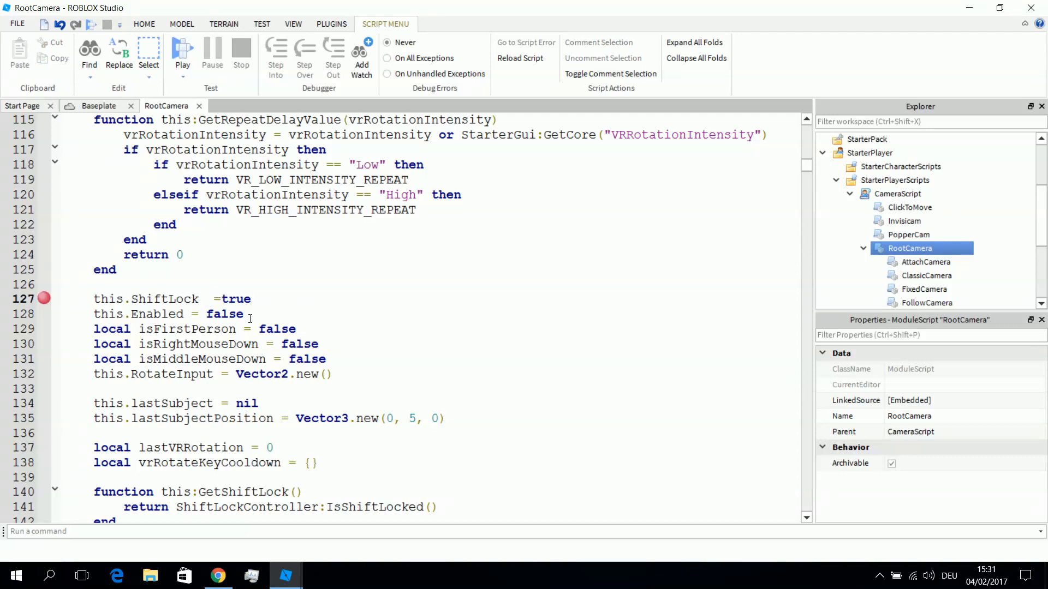
{"action": "scroll", "scroll_direction": "down", "scroll_amount": 3}
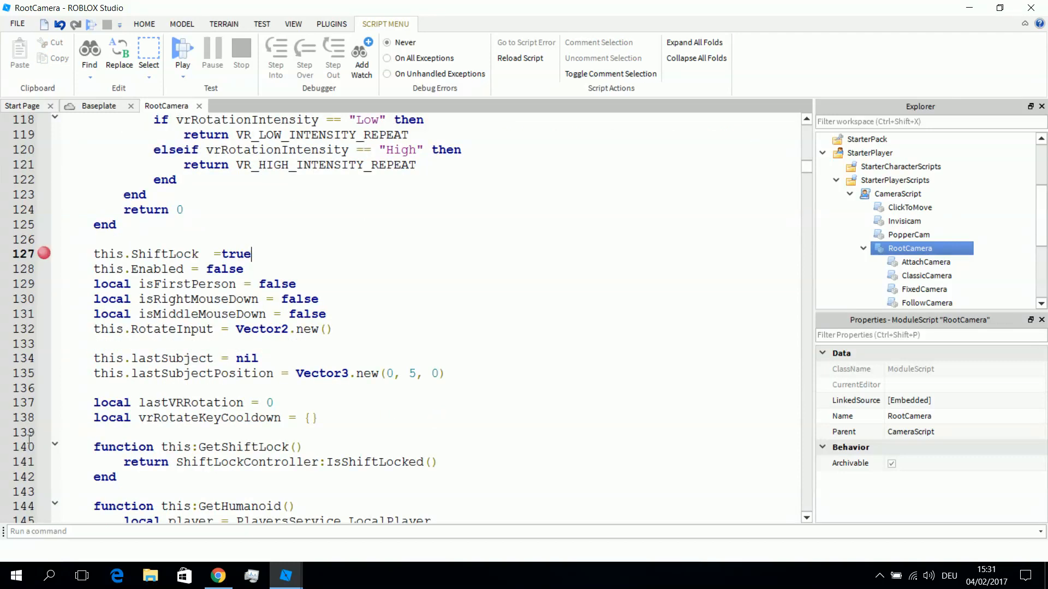
{"action": "left_click", "coordinate": [44, 447]}
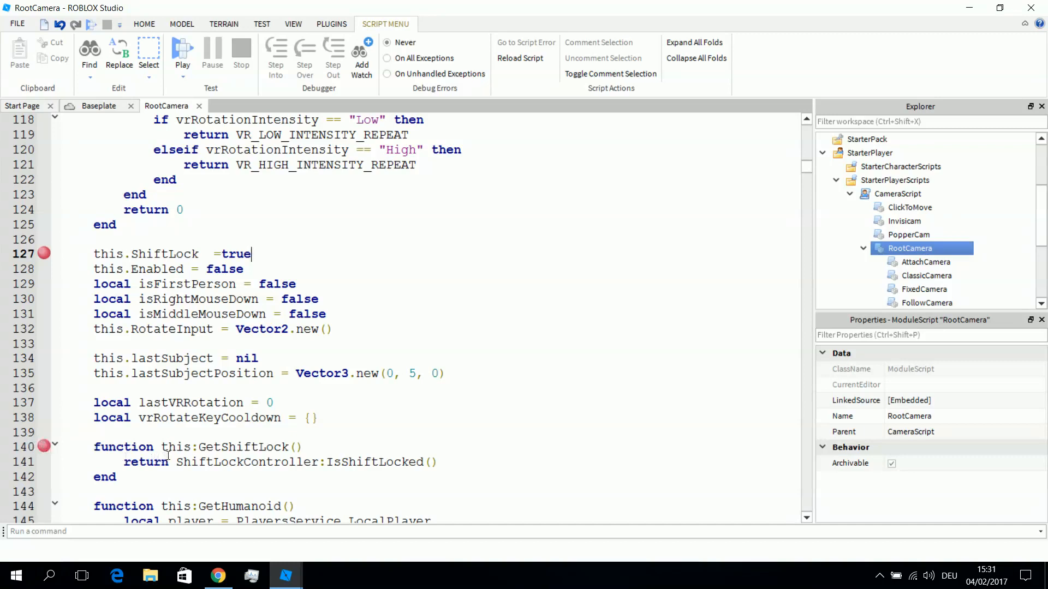
{"action": "scroll", "scroll_direction": "down", "scroll_amount": 3}
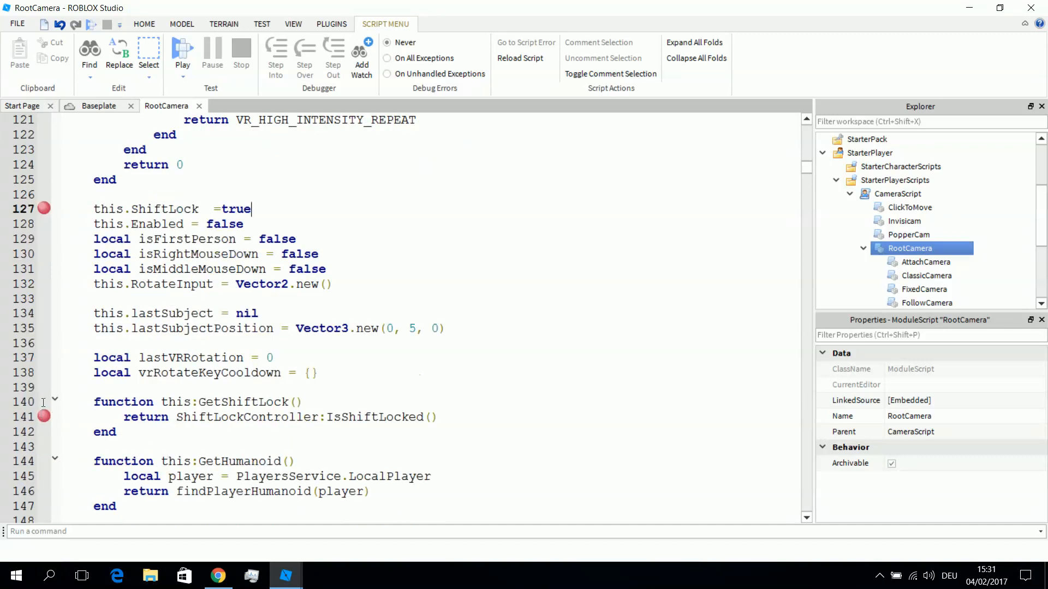
{"action": "left_click", "coordinate": [175, 417]}
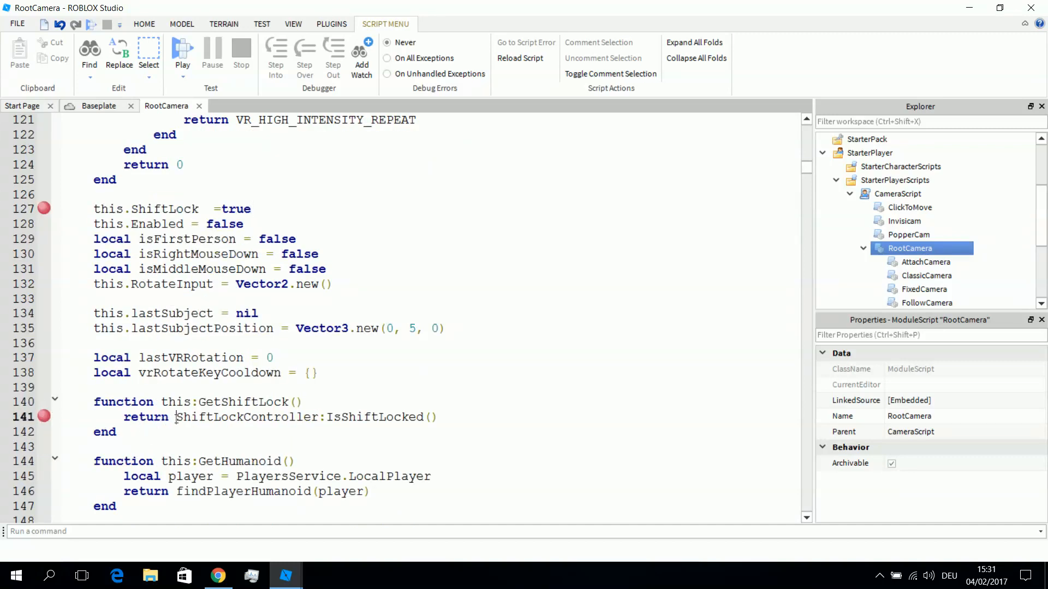
Replace ShiftLockController:IsShiftLocked() with true so GetShiftLock always returns true, then return to Baseplate
{"action": "double_click", "coordinate": [301, 417]}
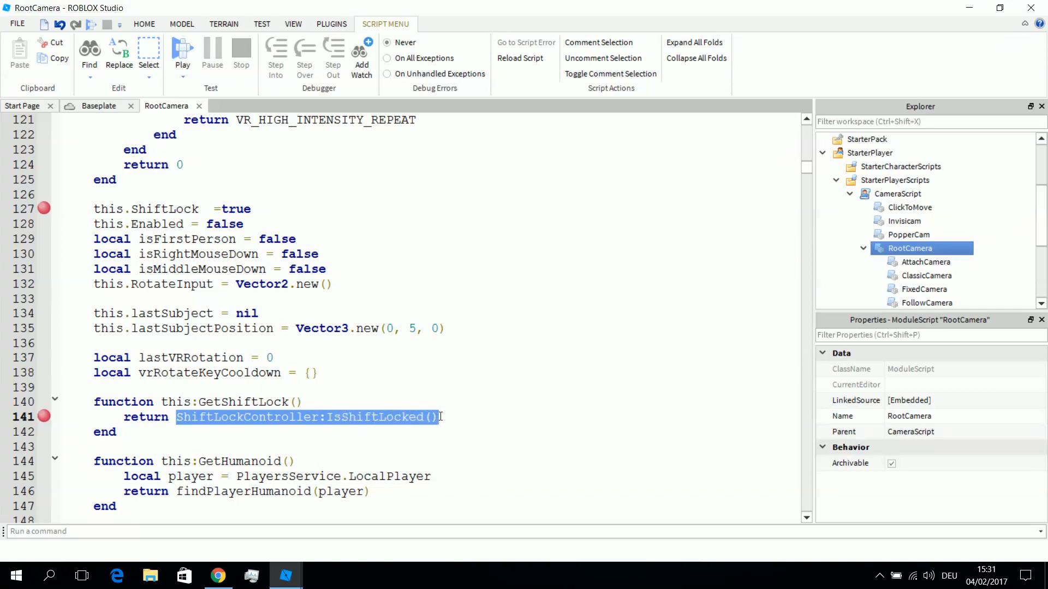
{"action": "mouse_move", "coordinate": [454, 416]}
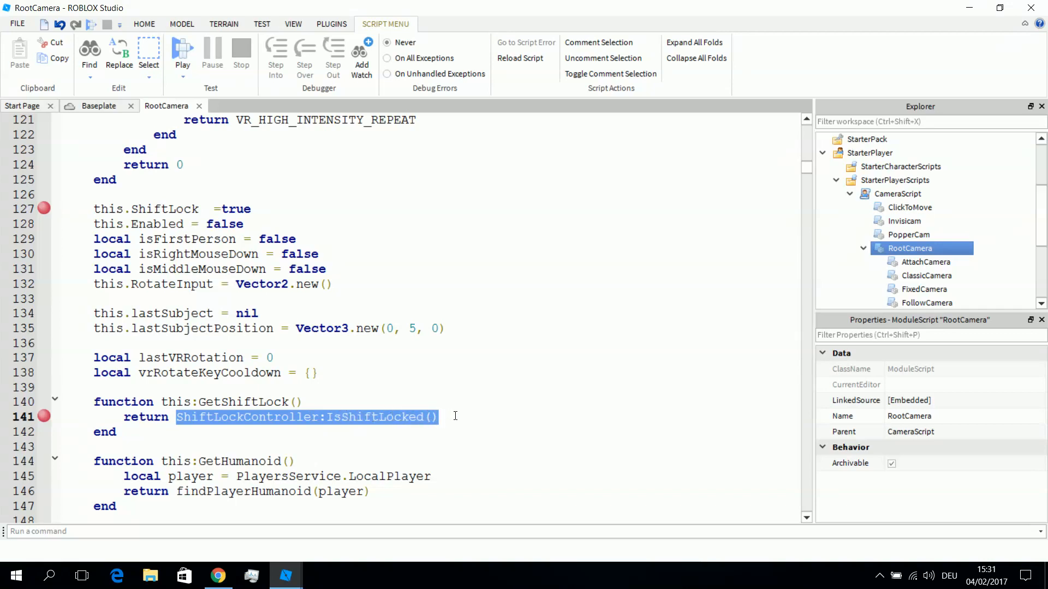
{"action": "key", "text": "Delete"}
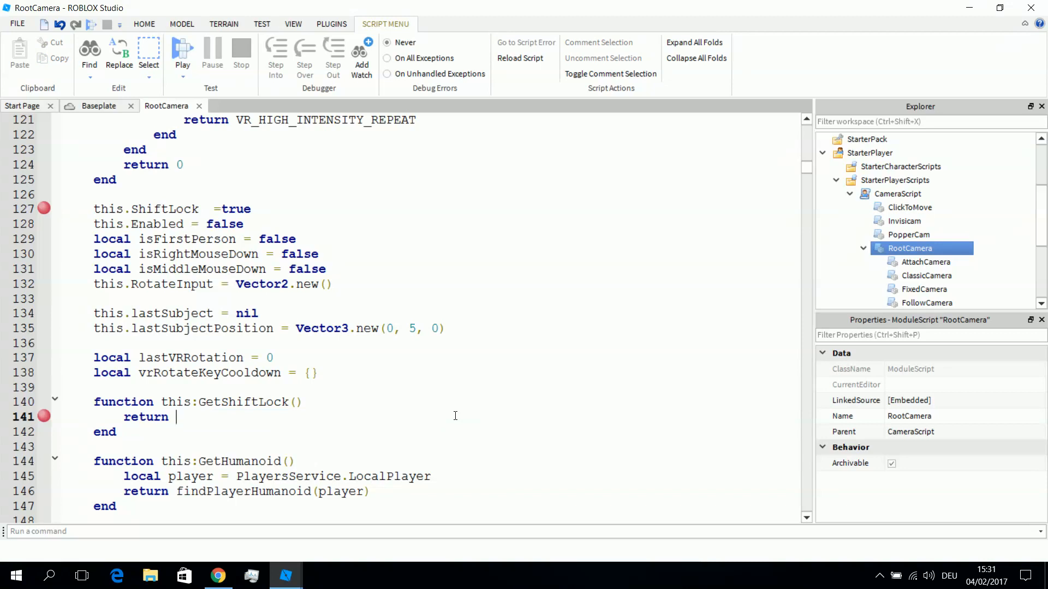
{"action": "type", "text": "true"}
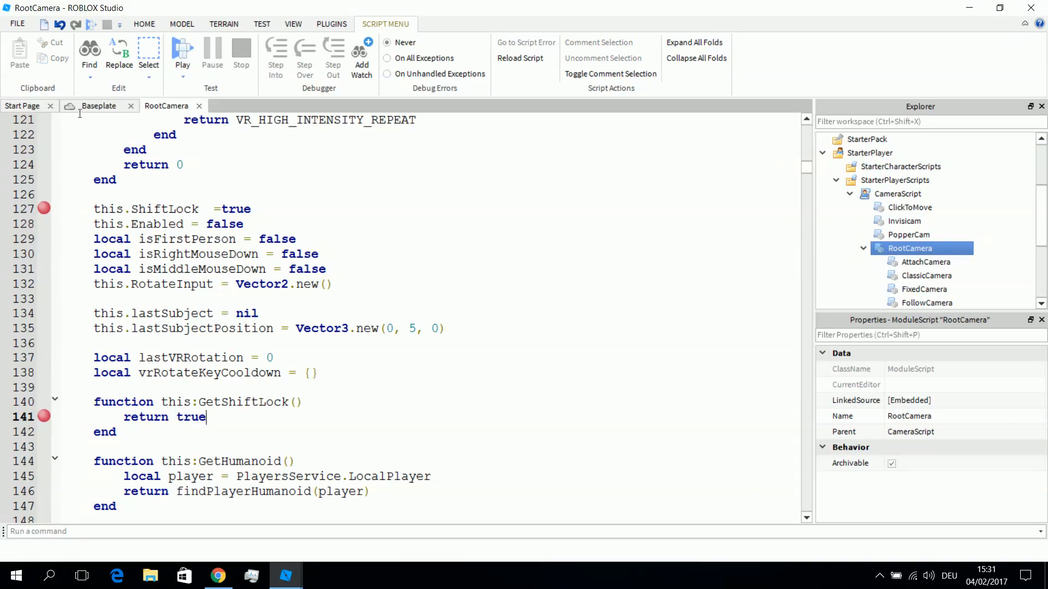
{"action": "left_click", "coordinate": [293, 23]}
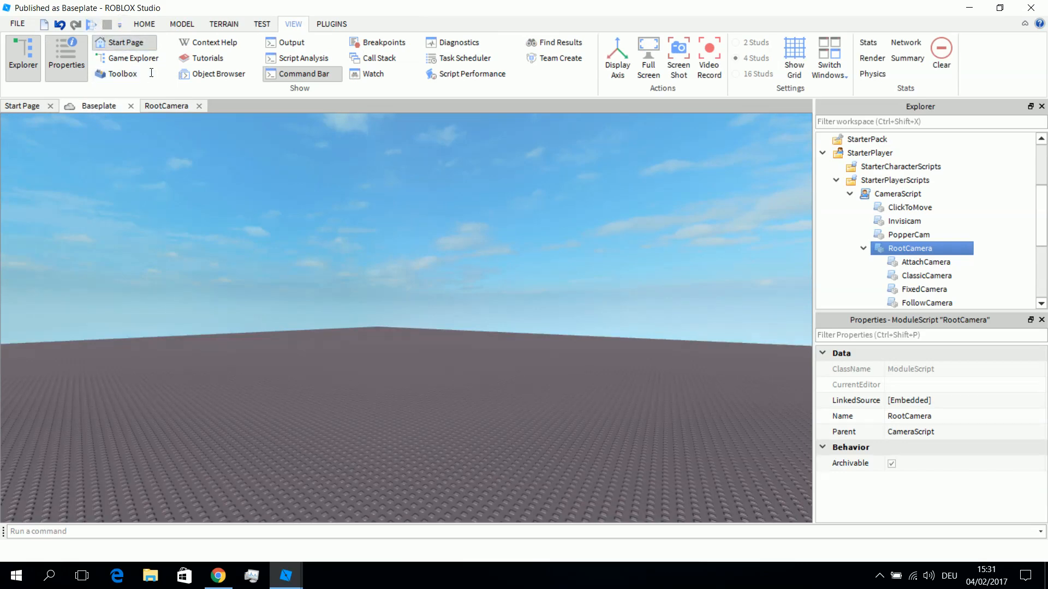
{"action": "mouse_move", "coordinate": [91, 22]}
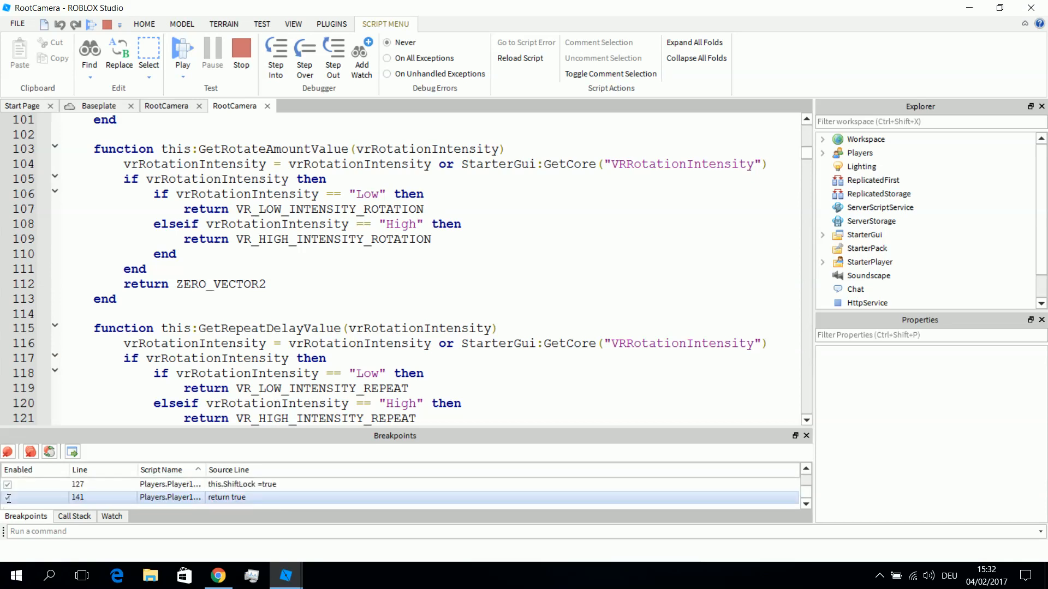
{"action": "left_click", "coordinate": [8, 483]}
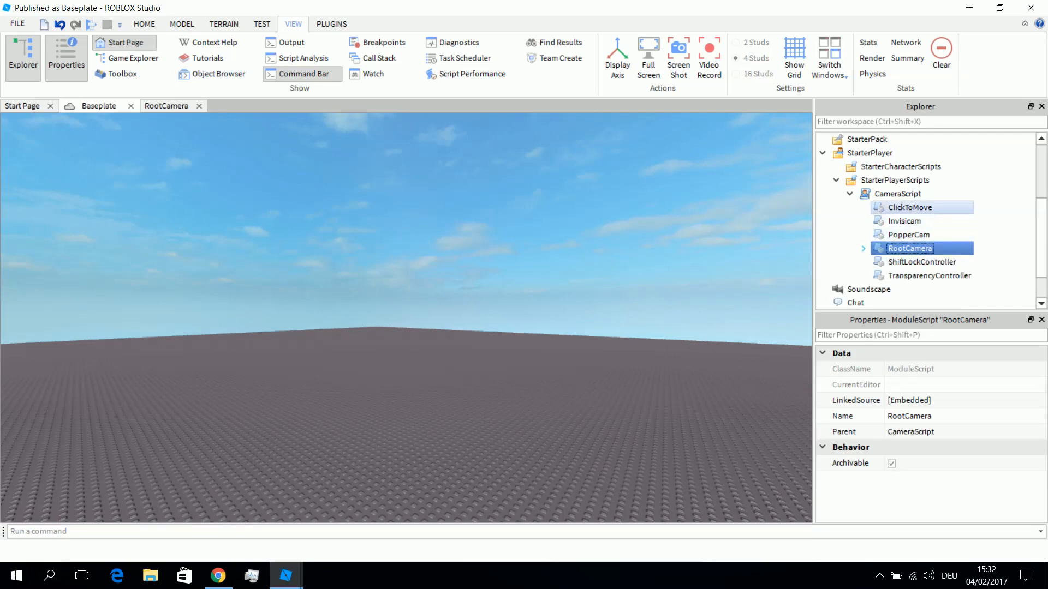
Set StarterPlayer's CameraMinZoomDistance and CameraMaxZoomDistance to 5
{"action": "left_click", "coordinate": [871, 193]}
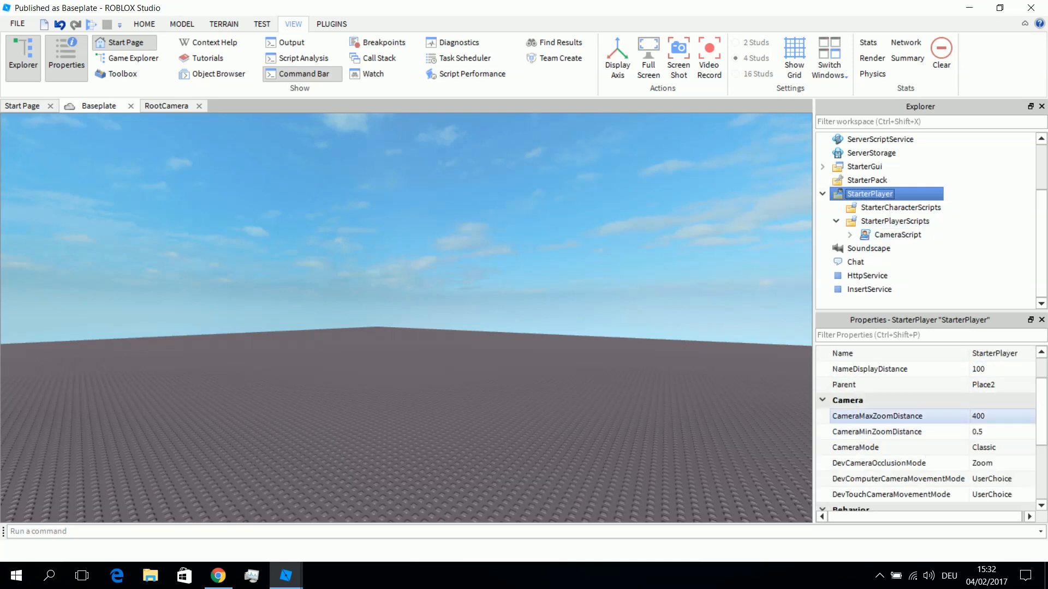
{"action": "left_click", "coordinate": [876, 432]}
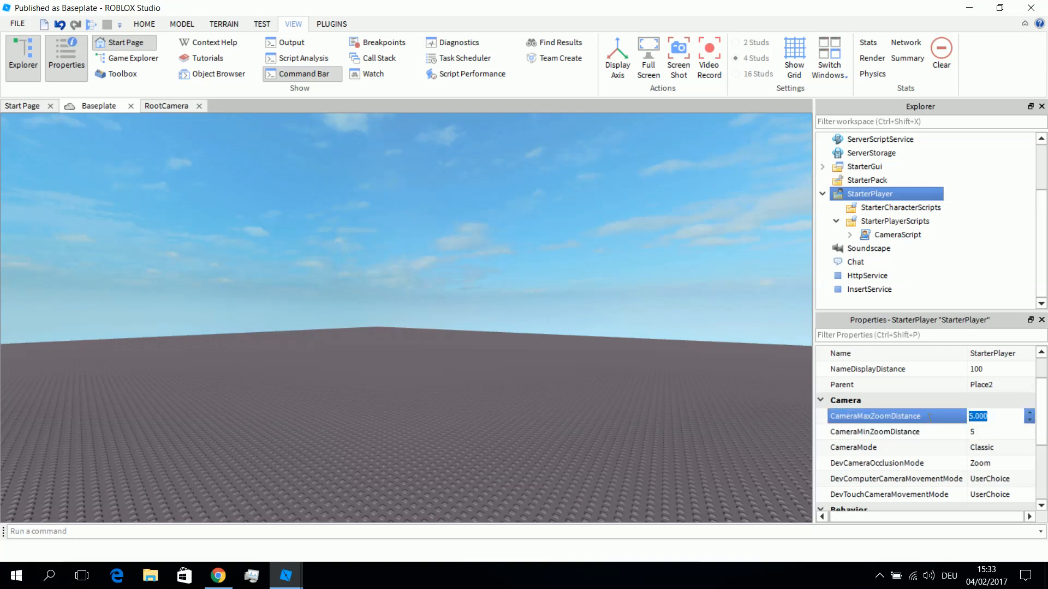
{"action": "left_click", "coordinate": [895, 431]}
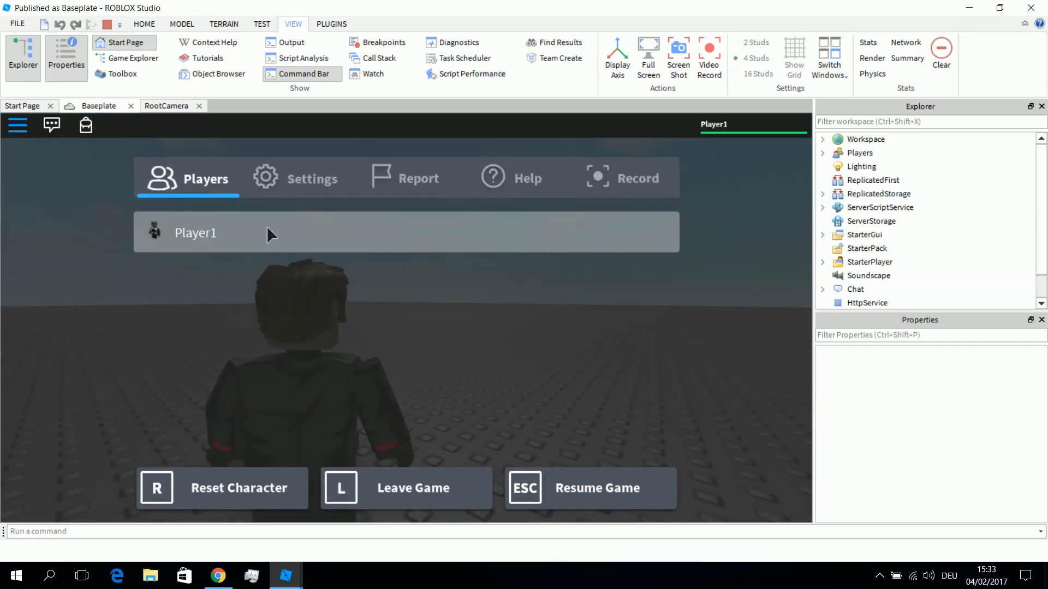
{"action": "mouse_move", "coordinate": [179, 123]}
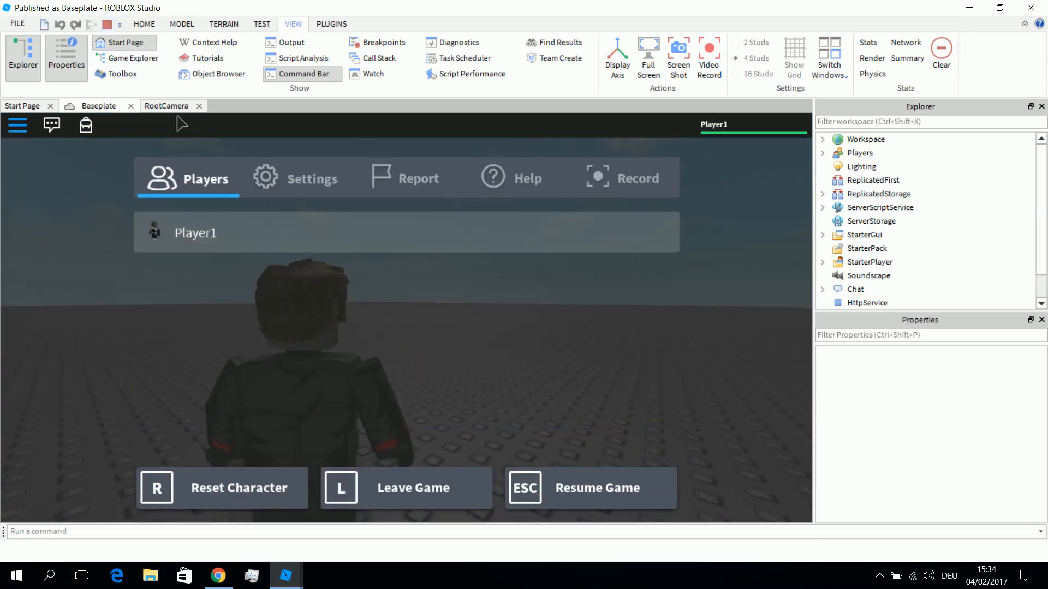